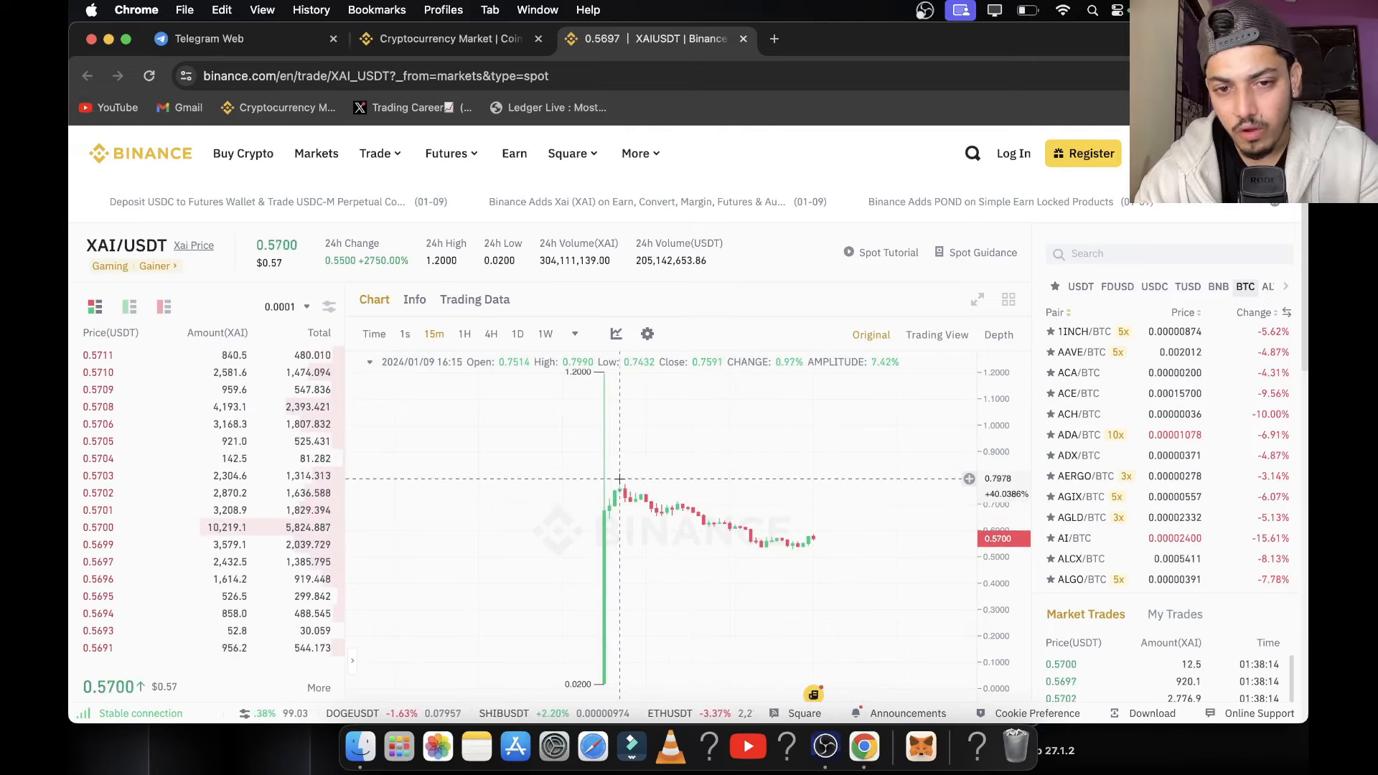
{"action": "mouse_move", "coordinate": [651, 494]}
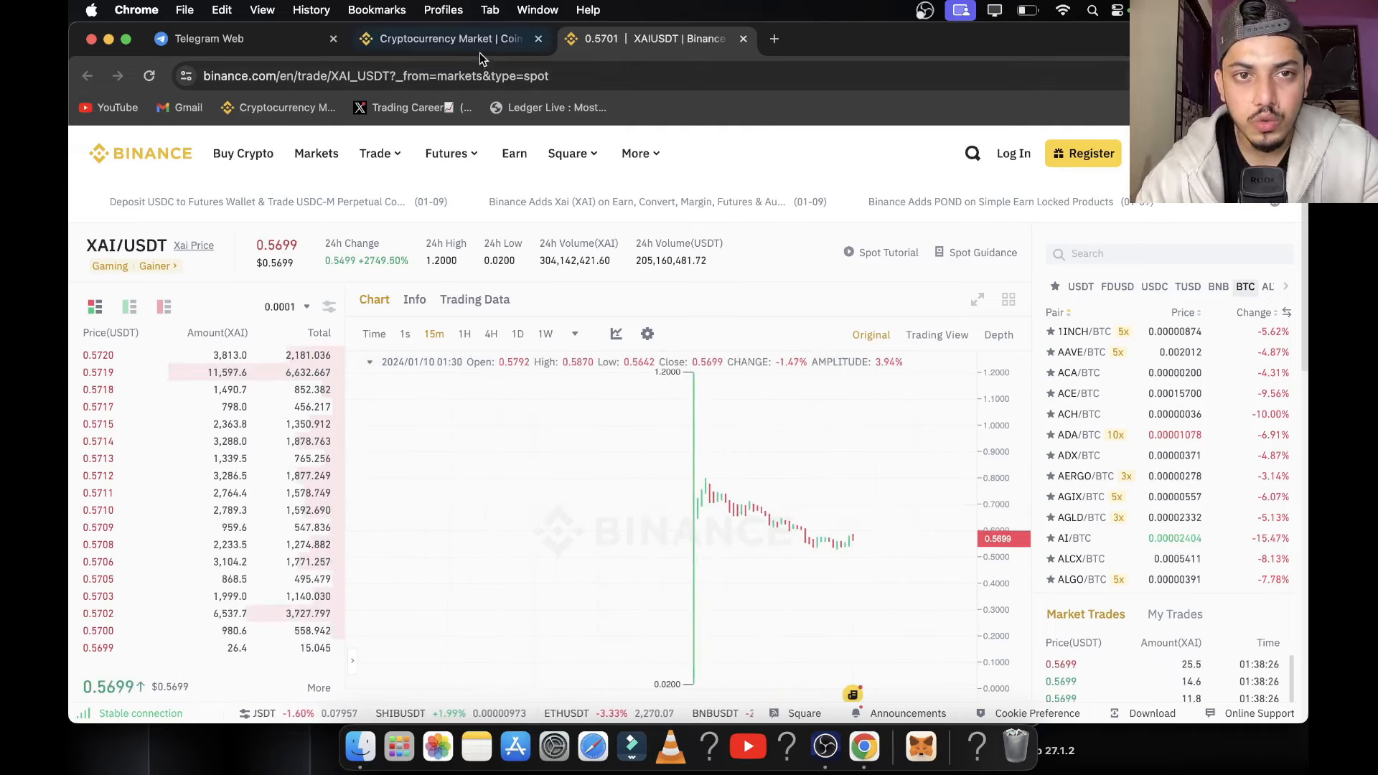
Open NFP/USDT from Markets Overview's New Listing and switch its chart to 1H candles
{"action": "left_click", "coordinate": [443, 38]}
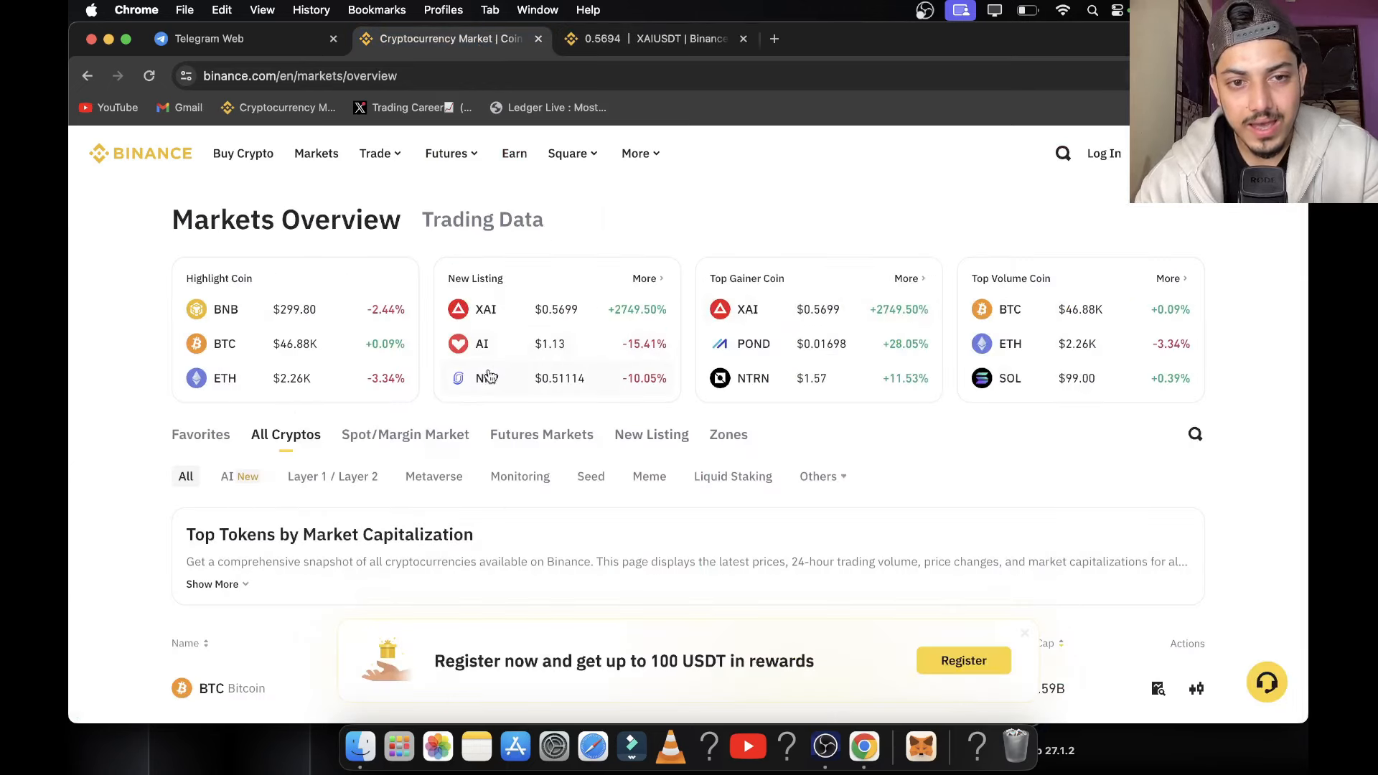
{"action": "mouse_move", "coordinate": [530, 388]}
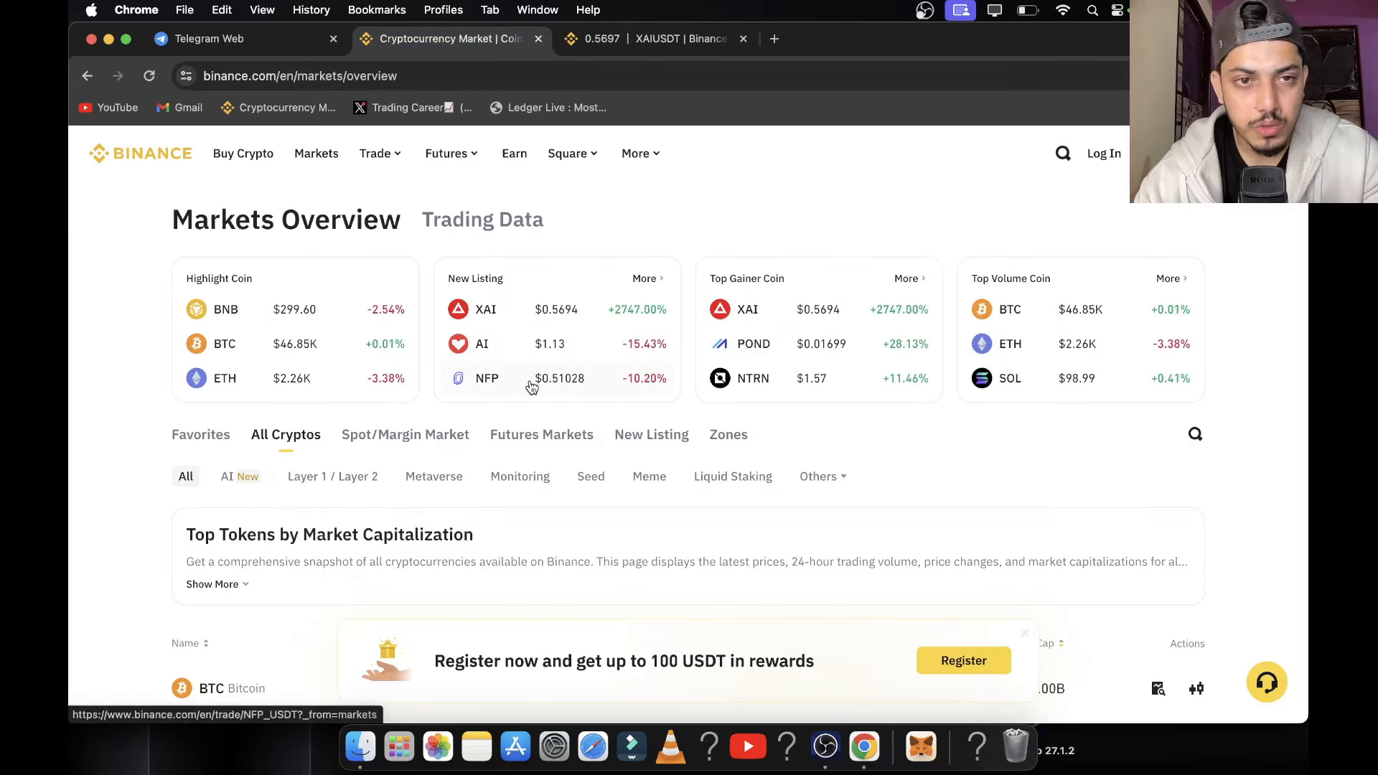
{"action": "left_click", "coordinate": [636, 153]}
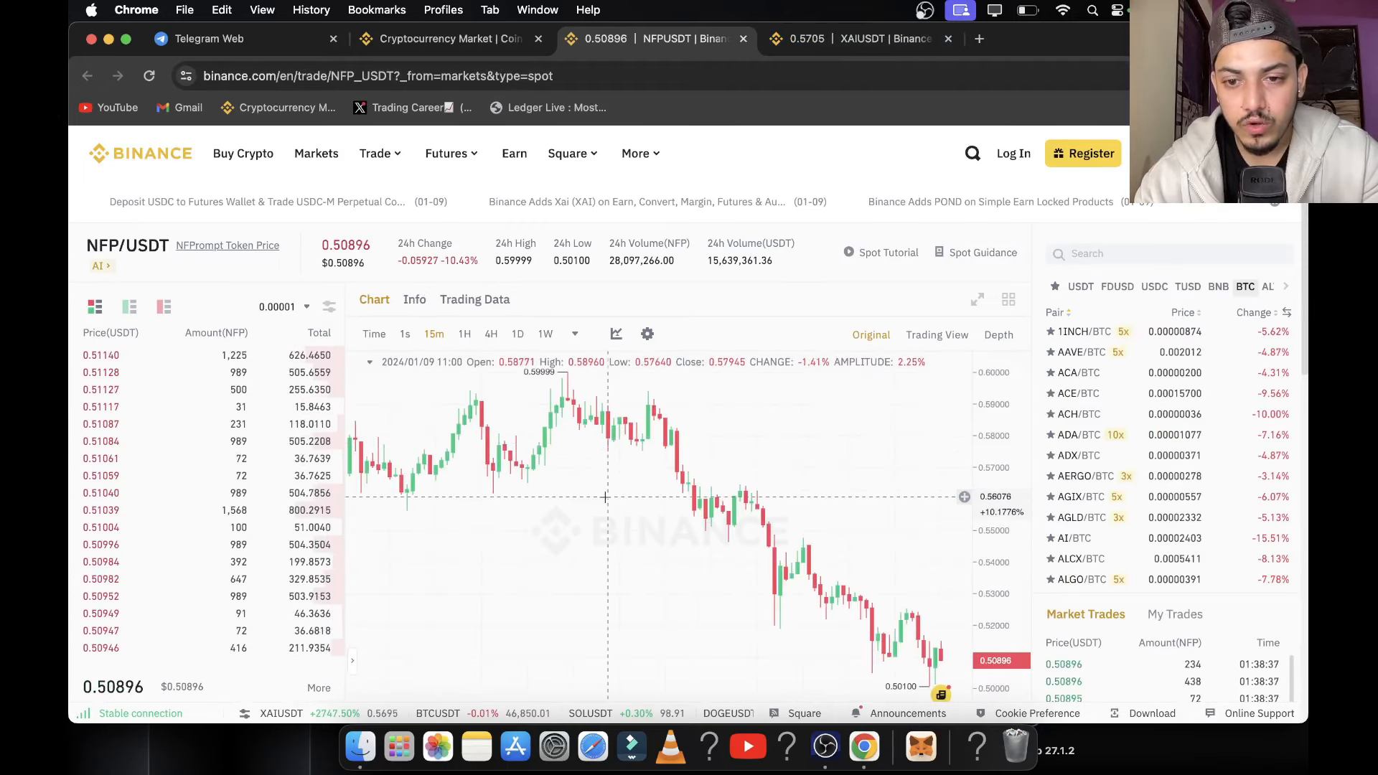
{"action": "left_click", "coordinate": [465, 334]}
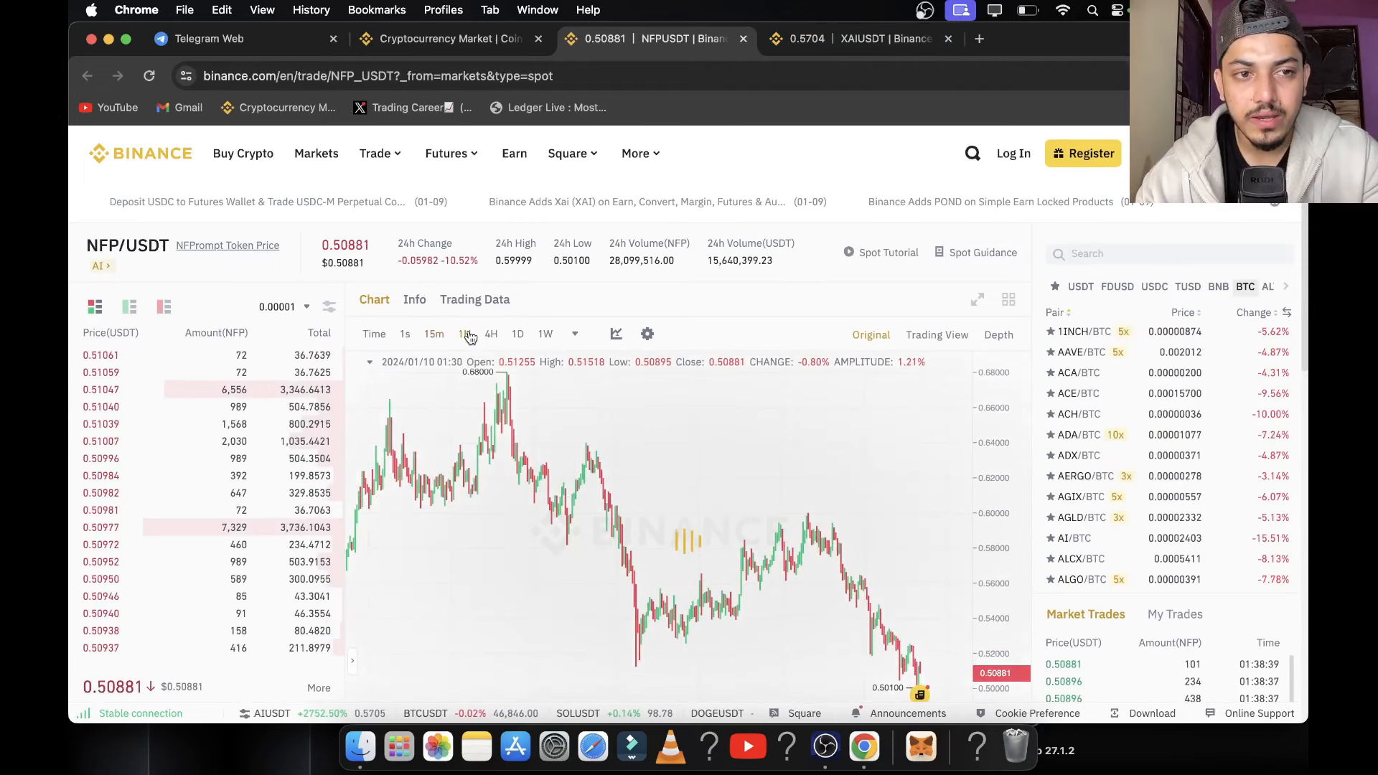
{"action": "left_click", "coordinate": [464, 333]}
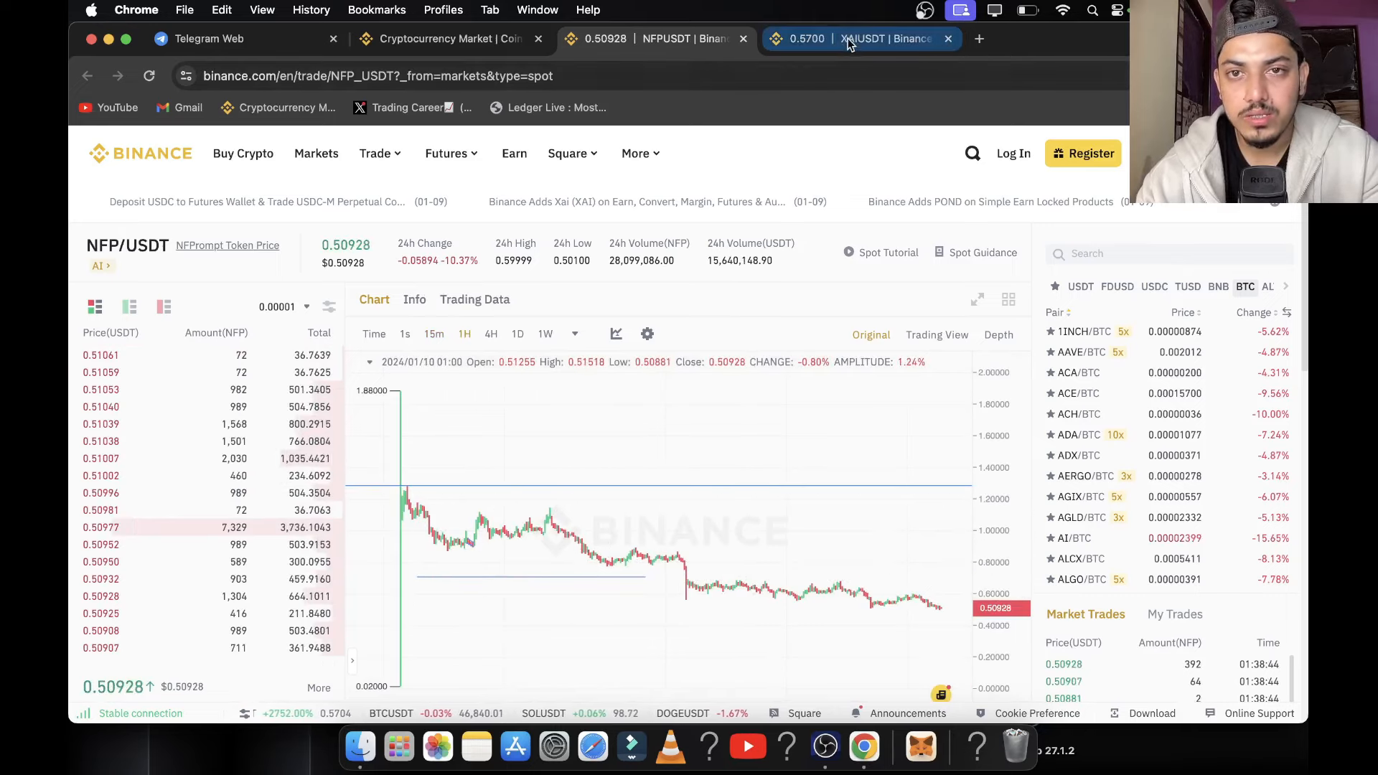
Return to the XAI/USDT tab with its 15-minute chart, leaving NFP/USDT open
{"action": "left_click", "coordinate": [861, 38]}
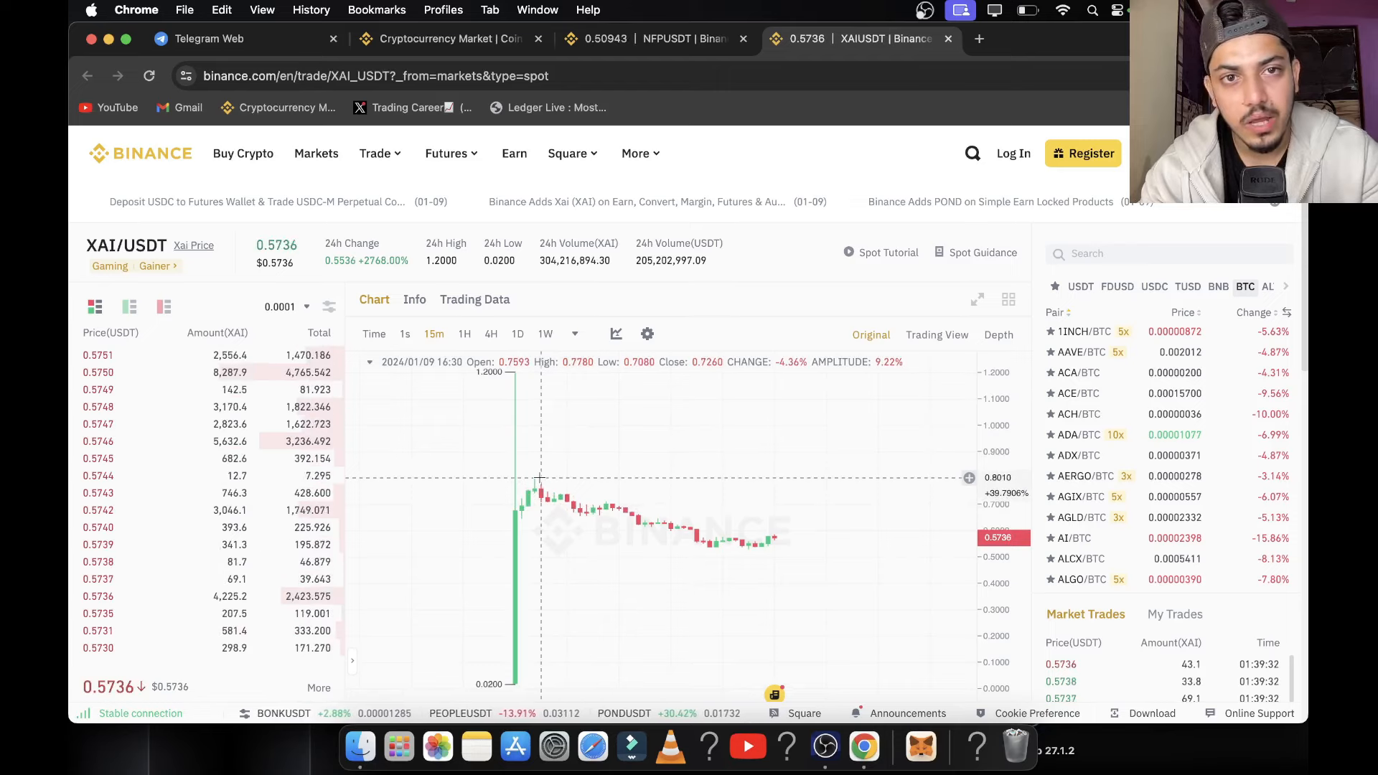
{"action": "left_click", "coordinate": [448, 38]}
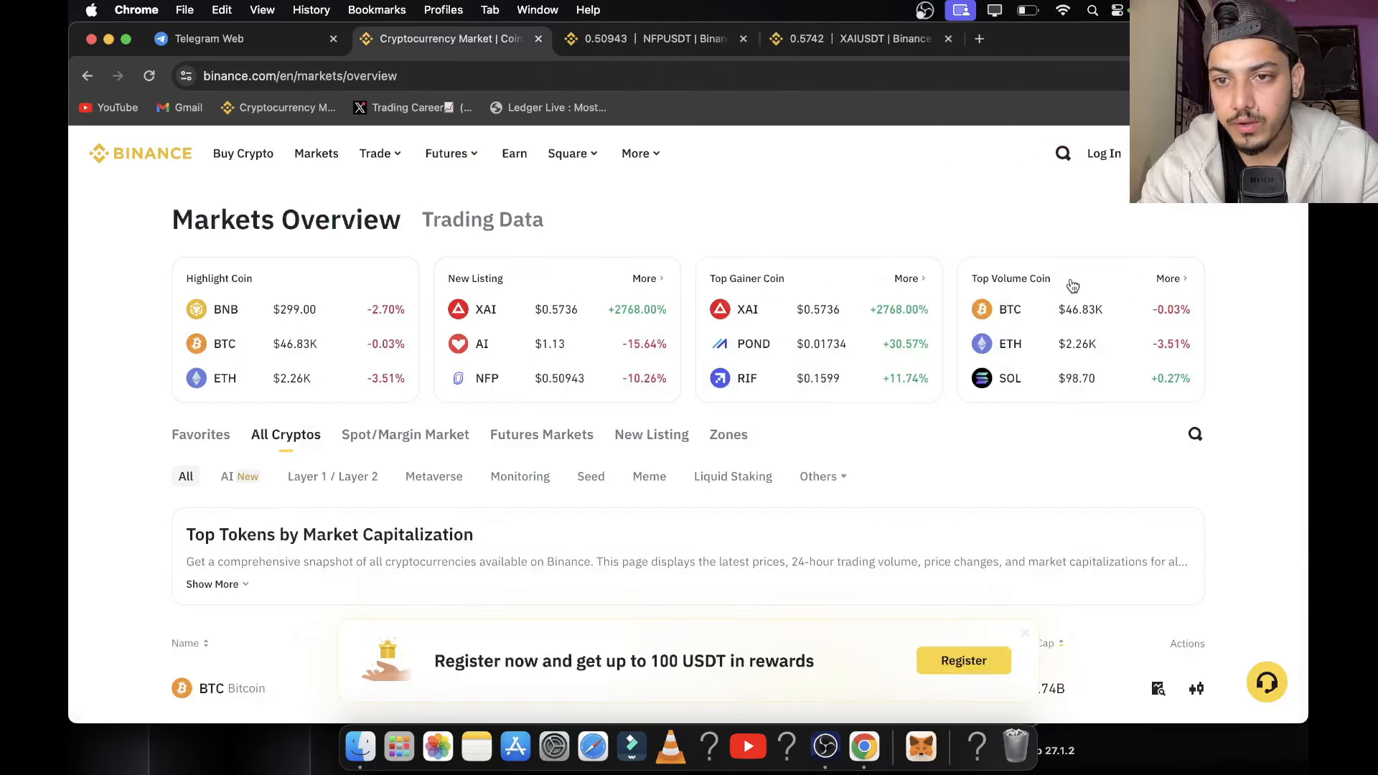
{"action": "scroll", "scroll_direction": "down", "scroll_amount": 3}
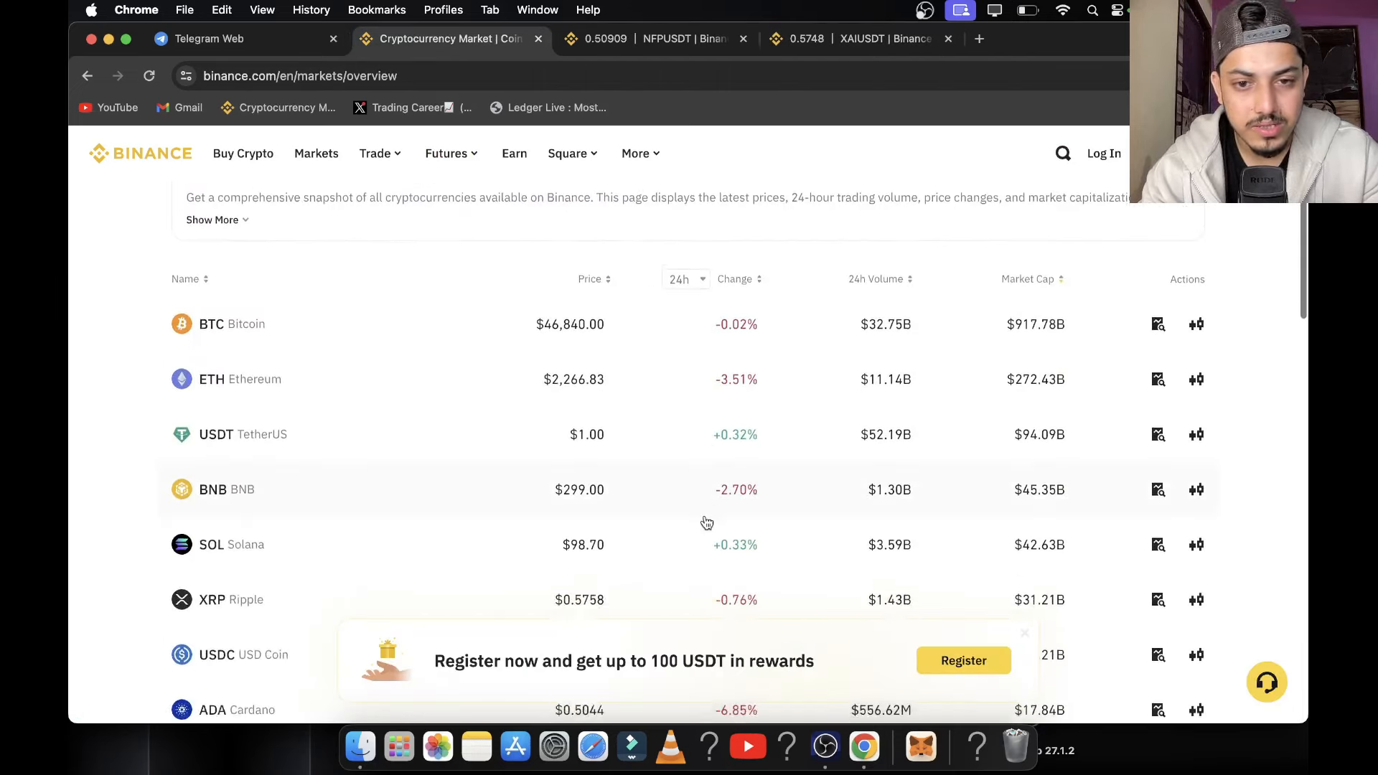
{"action": "scroll", "scroll_direction": "down", "scroll_amount": 3}
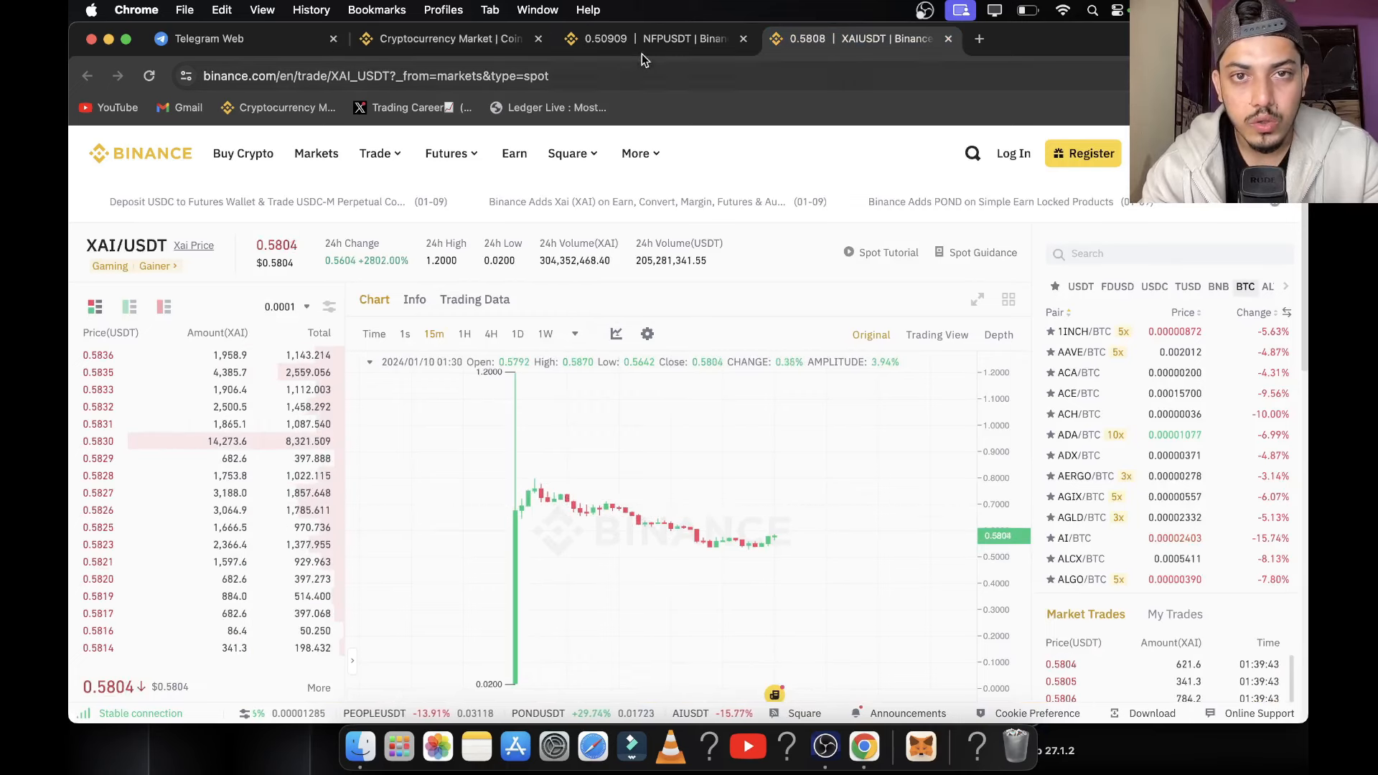
{"action": "left_click", "coordinate": [642, 38]}
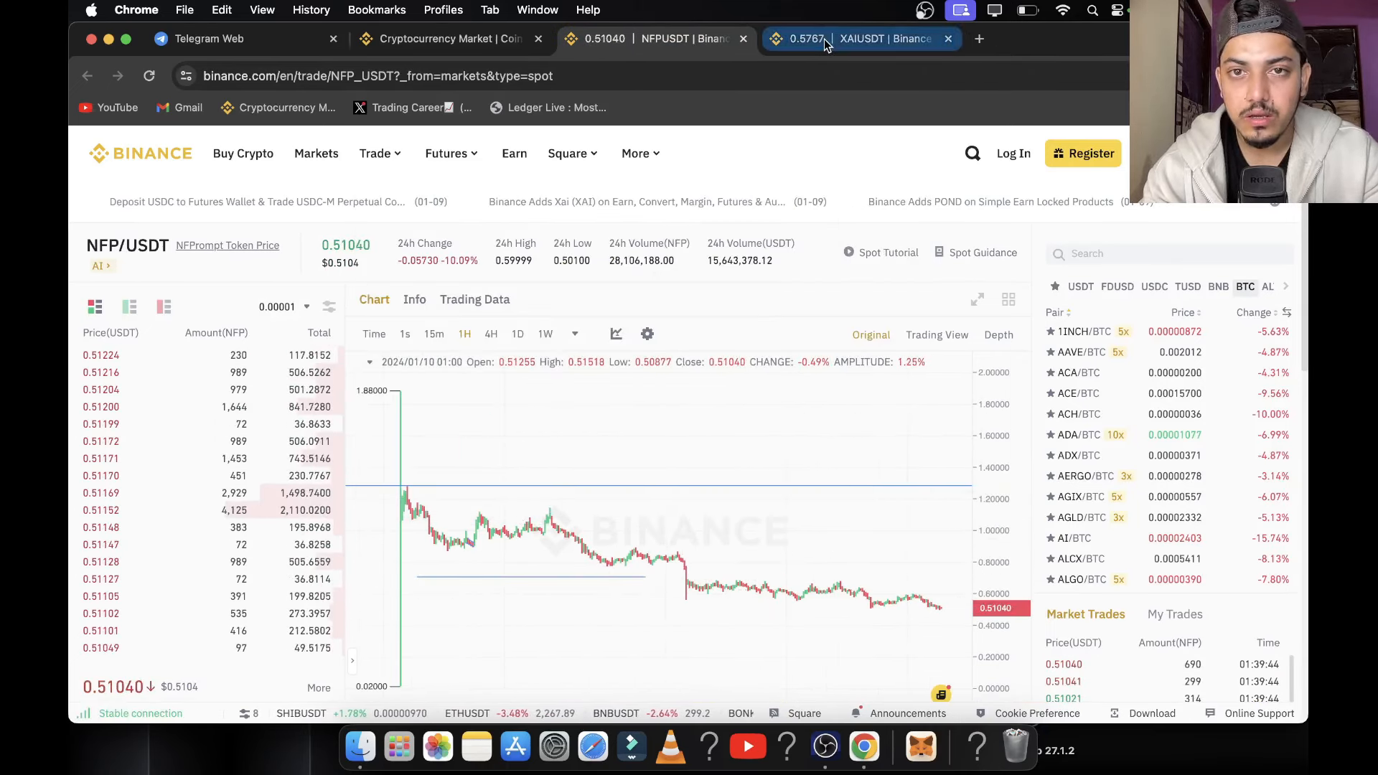
{"action": "left_click", "coordinate": [861, 38]}
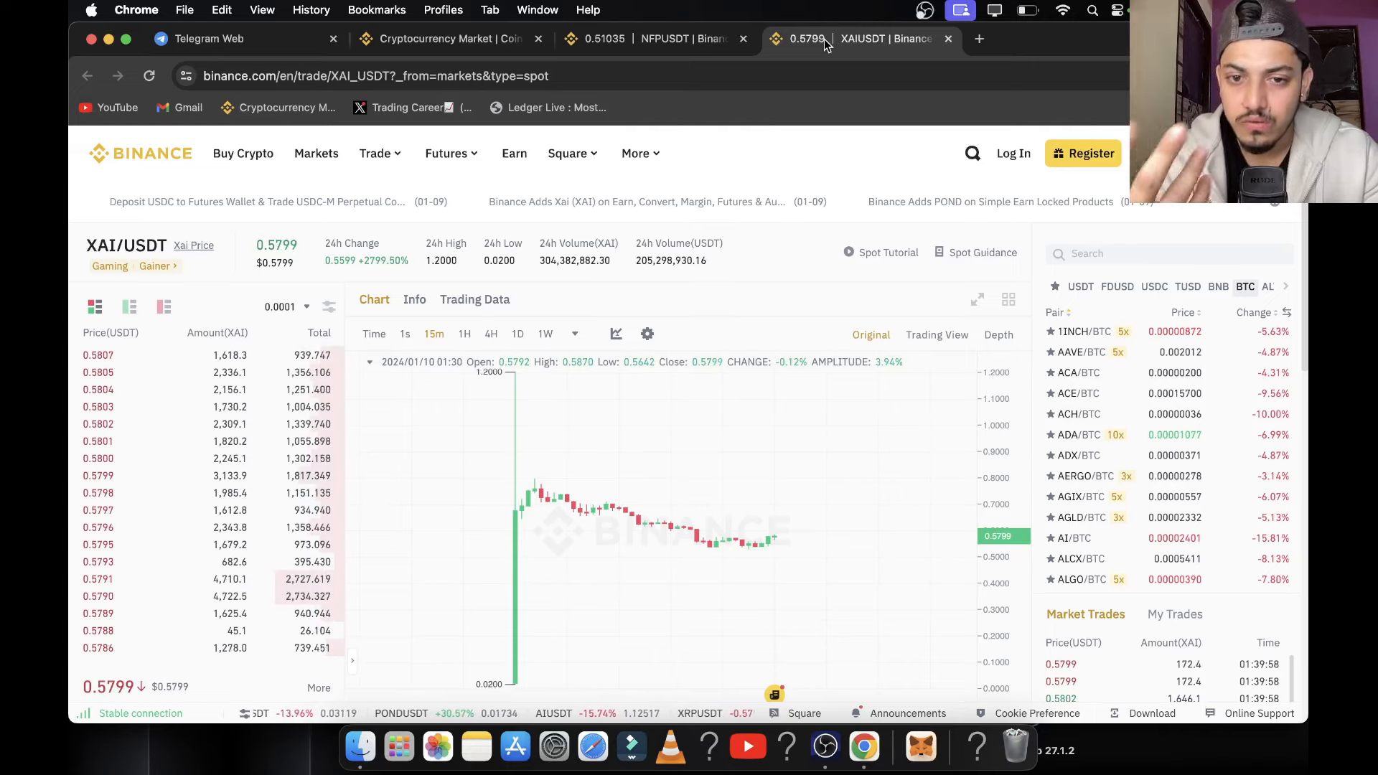
{"action": "mouse_move", "coordinate": [683, 380]}
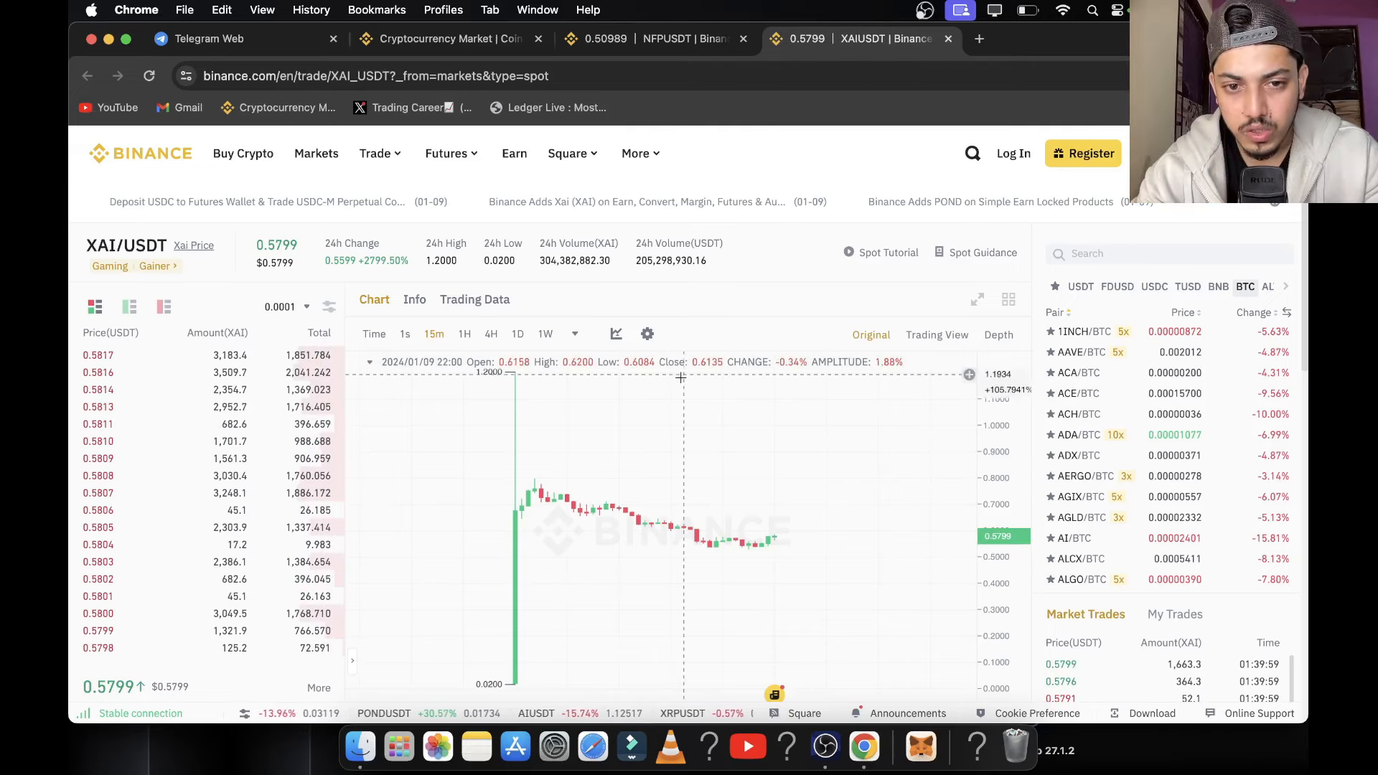
{"action": "mouse_move", "coordinate": [605, 501]}
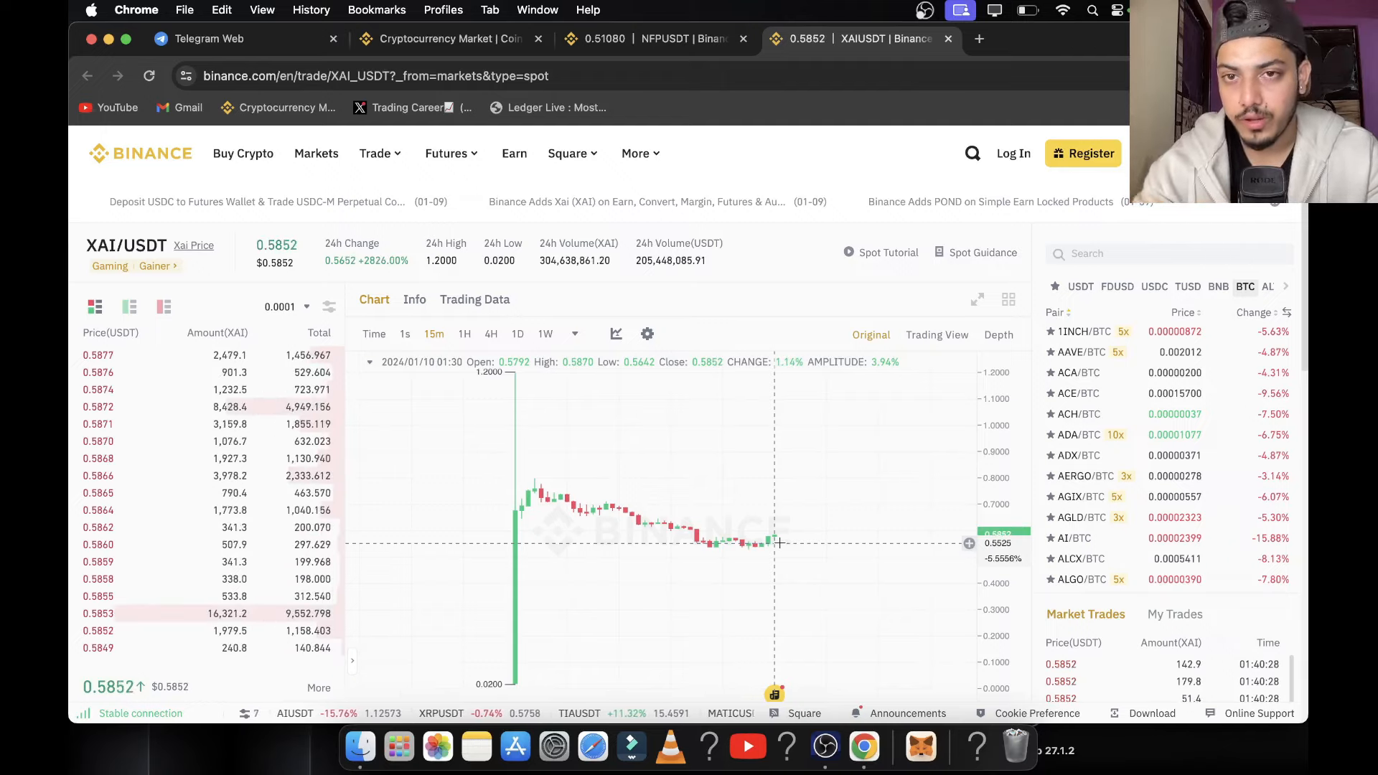
Look up Xai on CoinMarketCap in a new tab, then return to the XAI/USDT chart
{"action": "left_click", "coordinate": [979, 39]}
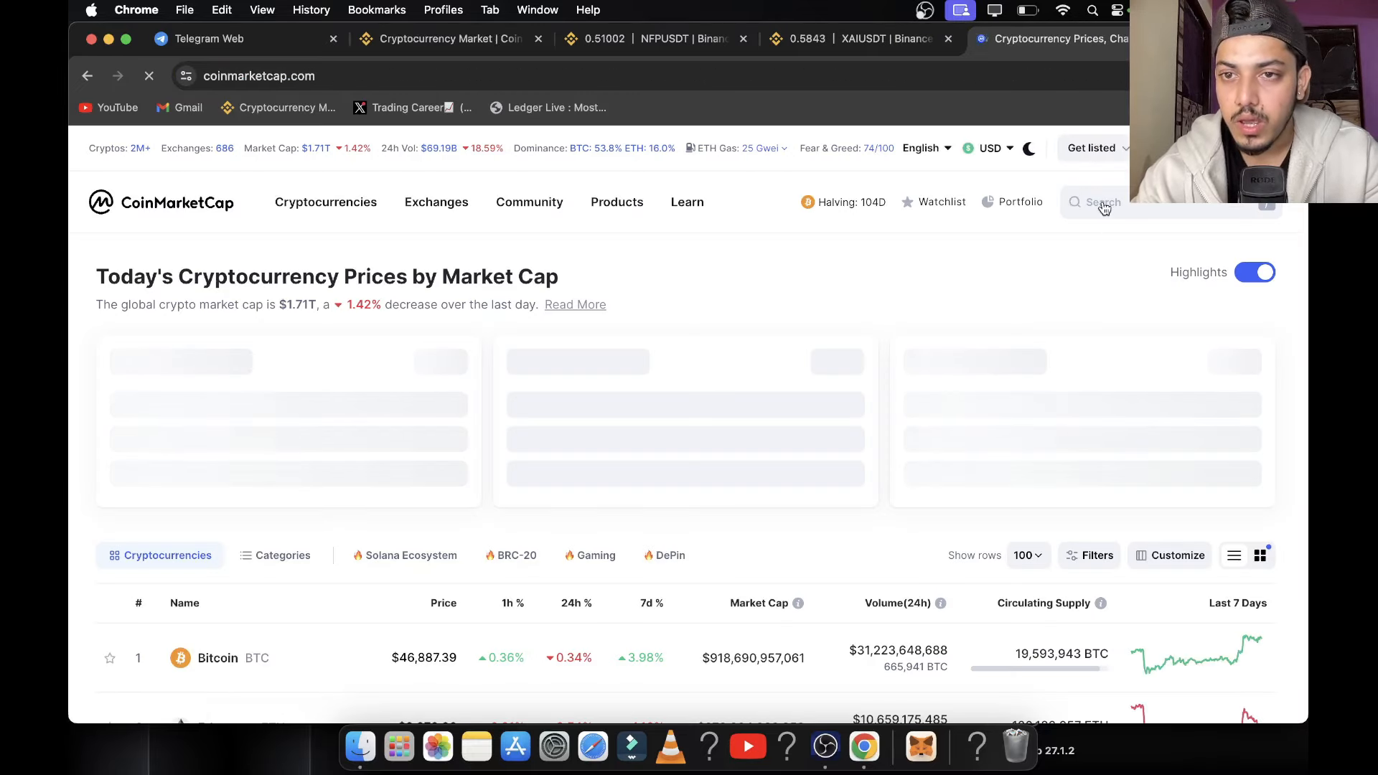
{"action": "left_click", "coordinate": [1103, 202]}
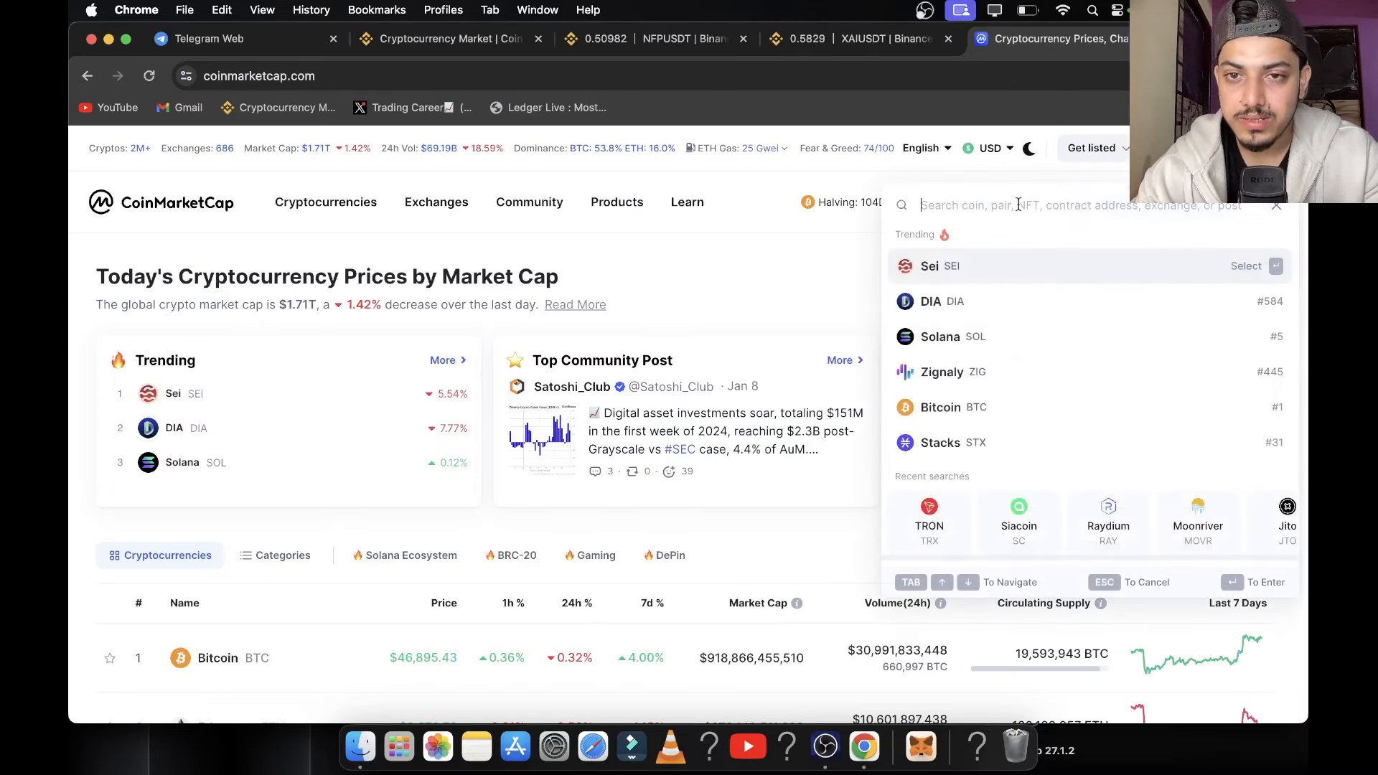
{"action": "type", "text": "xai"}
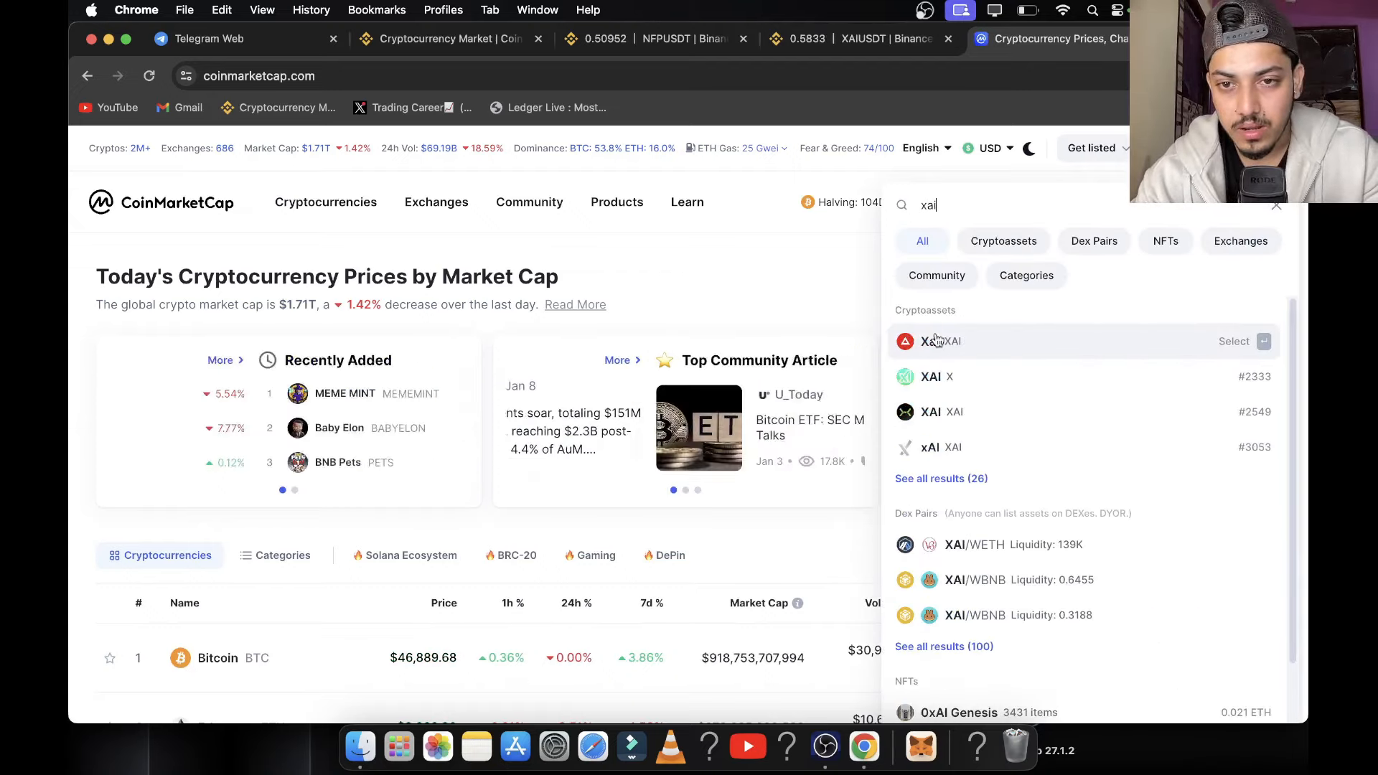
{"action": "left_click", "coordinate": [941, 341]}
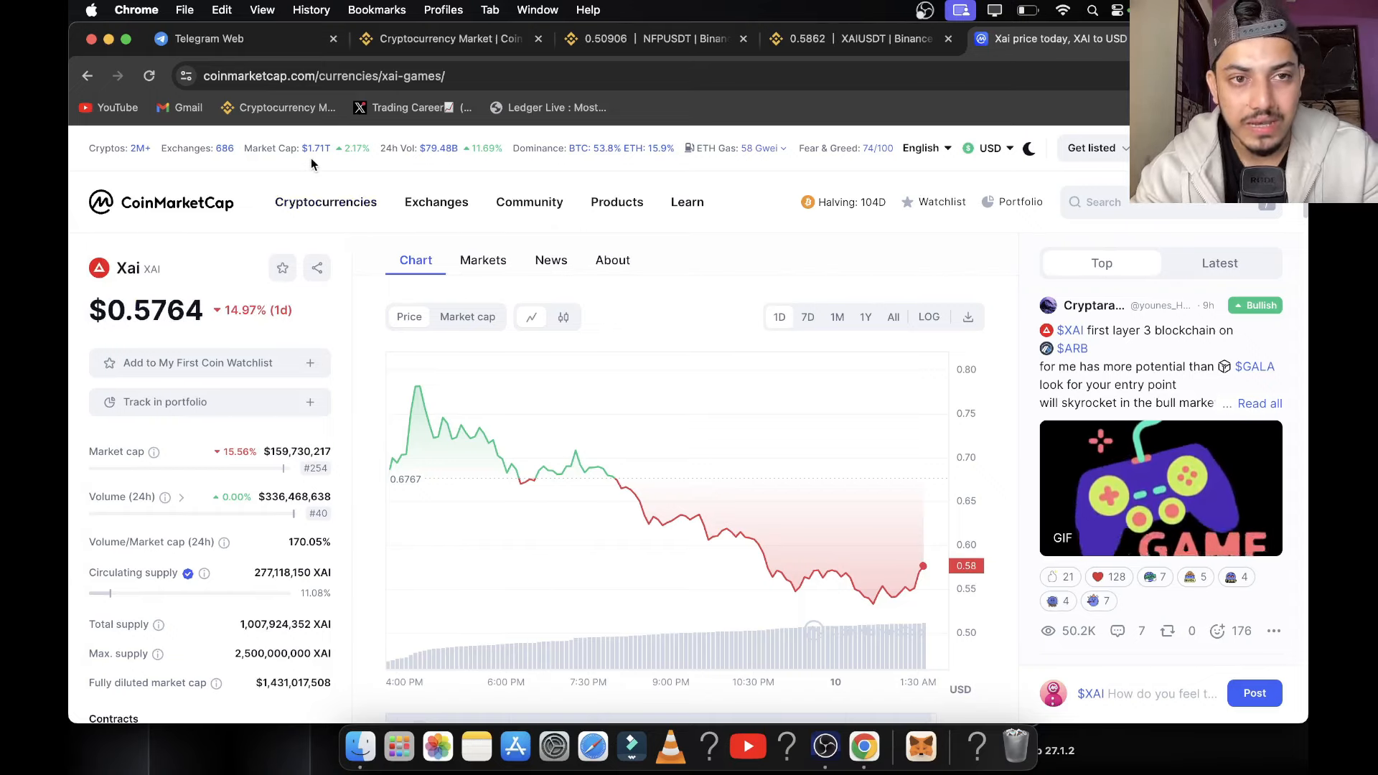
{"action": "mouse_move", "coordinate": [767, 369]}
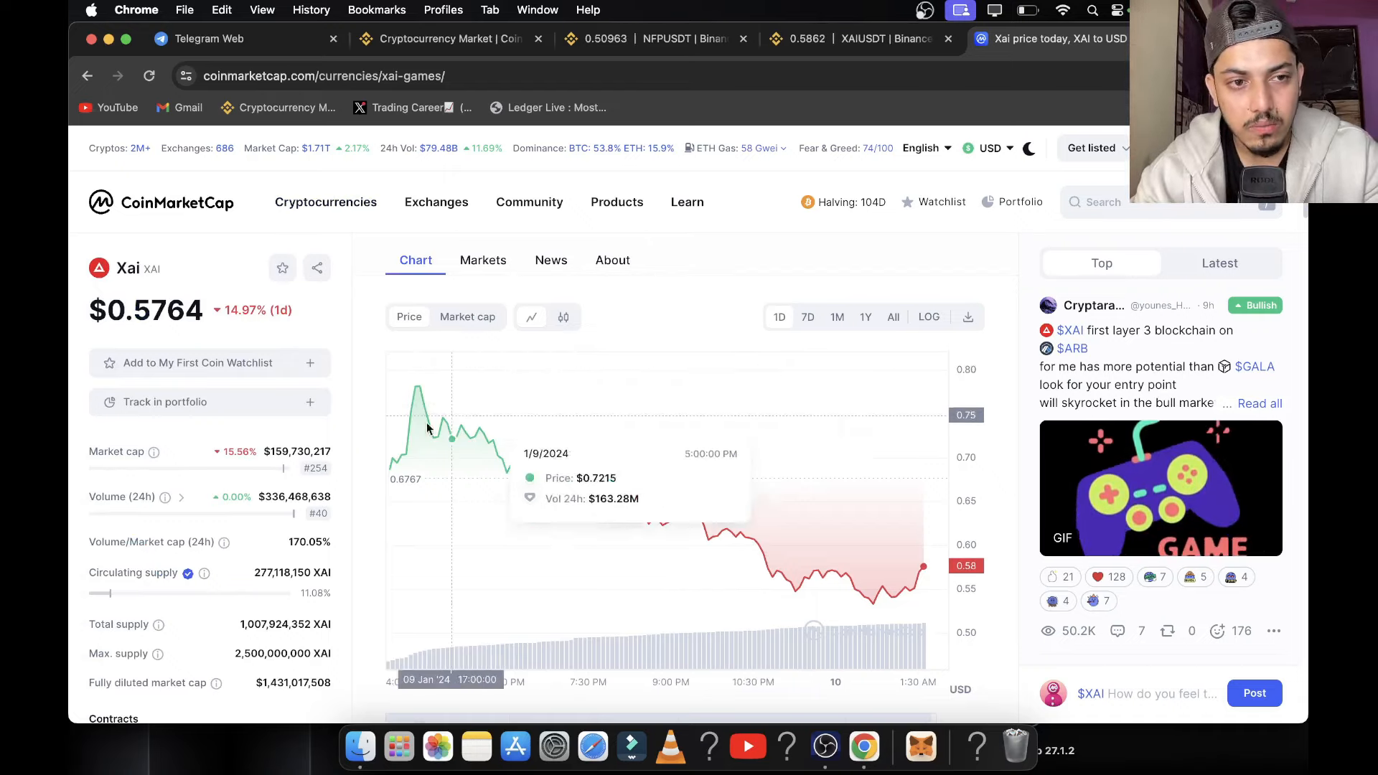
{"action": "mouse_move", "coordinate": [529, 201]}
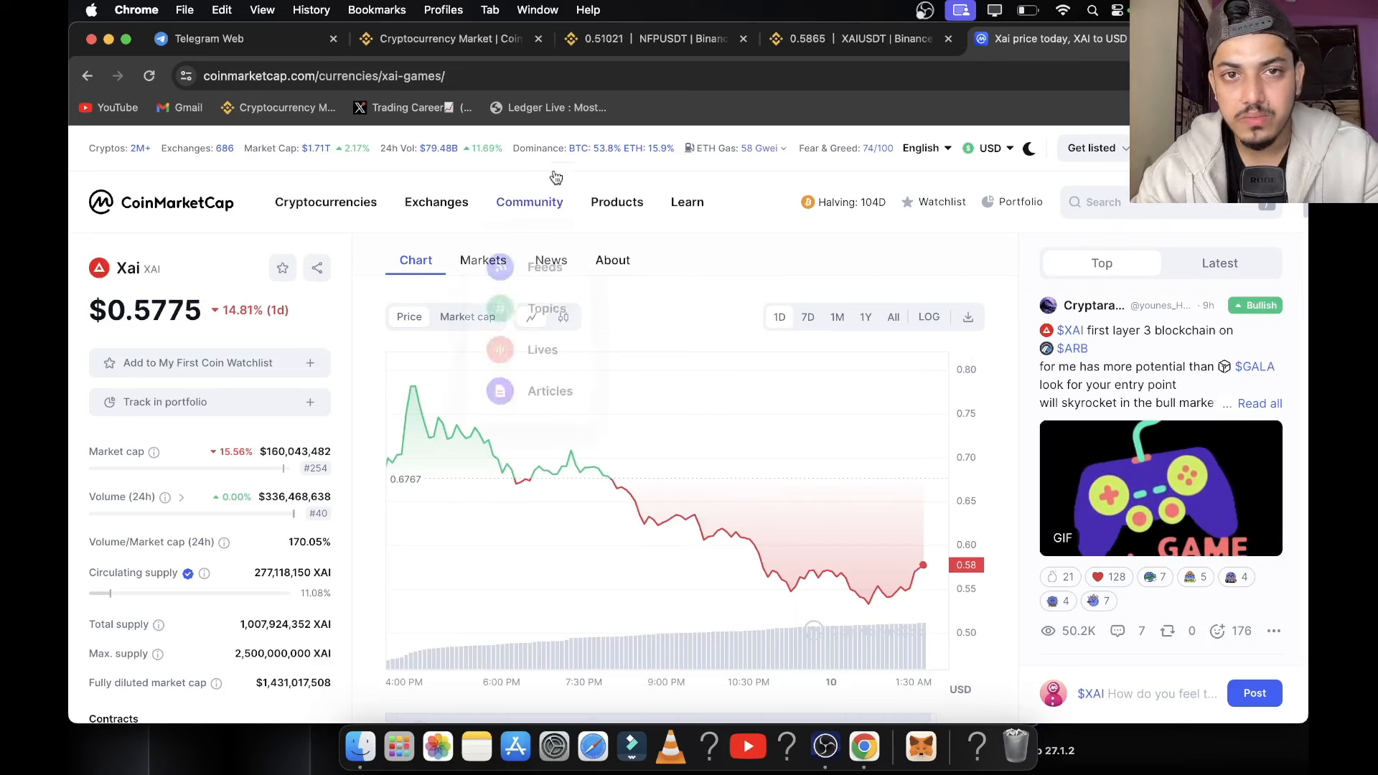
{"action": "left_click", "coordinate": [835, 38]}
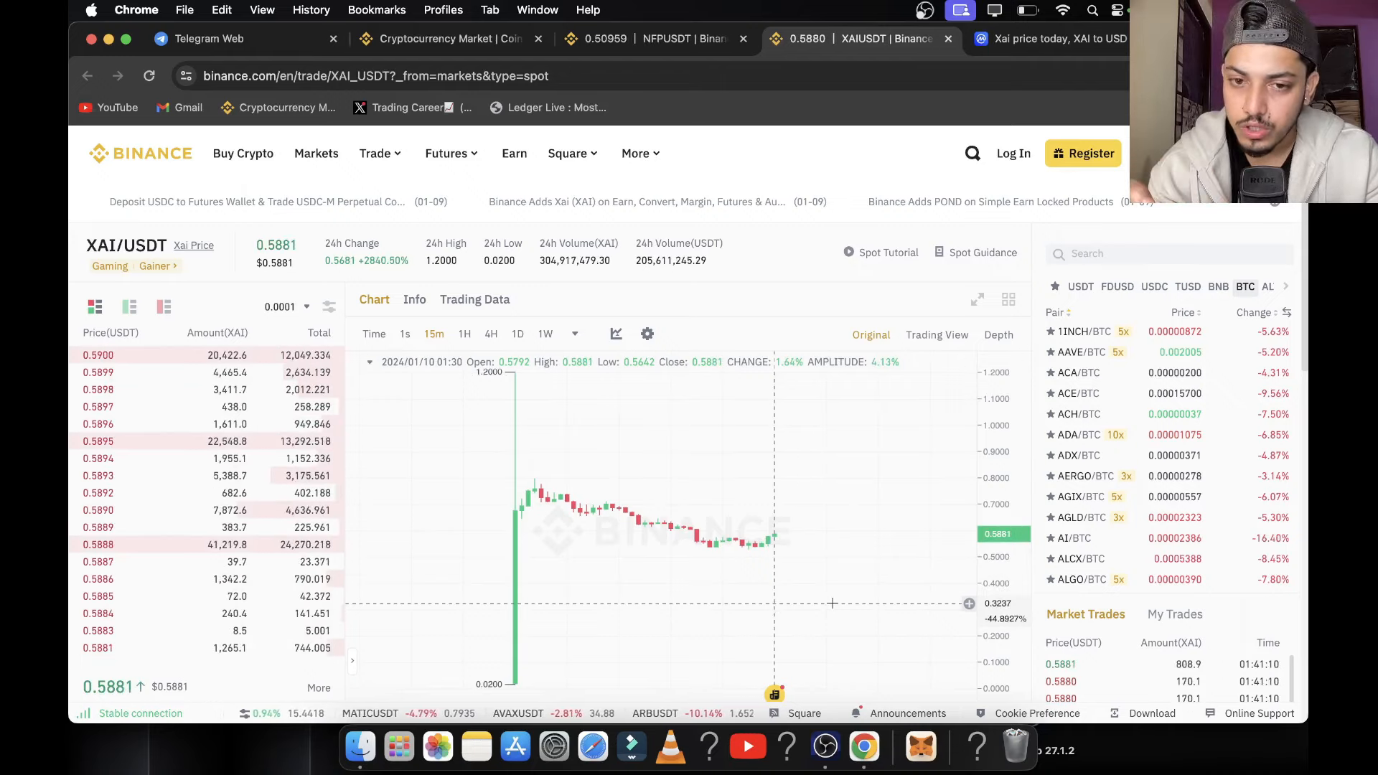
Check Xai's CoinMarketCap stats, then search 'arb' in Markets Overview: ARB $1.65, −10.12%
{"action": "left_click", "coordinate": [1046, 39]}
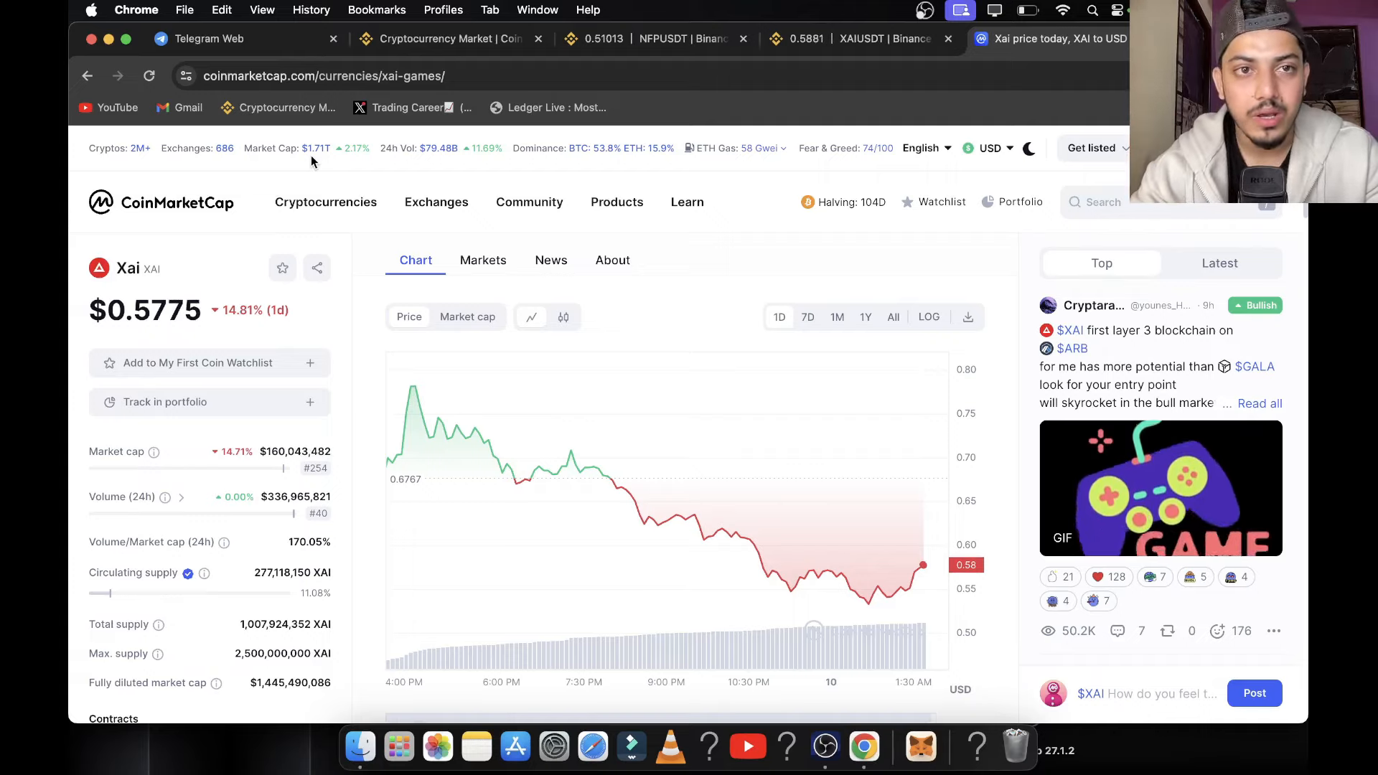
{"action": "left_click", "coordinate": [447, 39]}
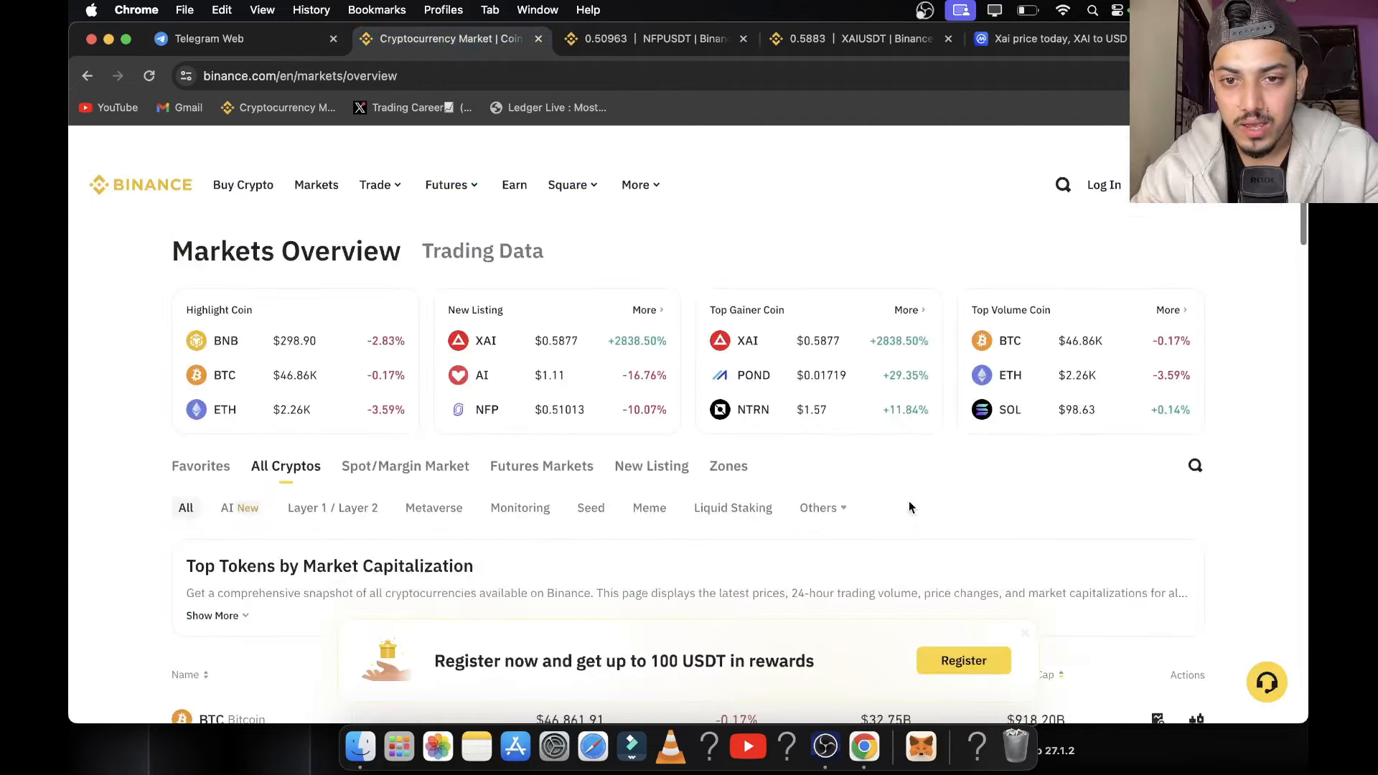
{"action": "type", "text": "a"}
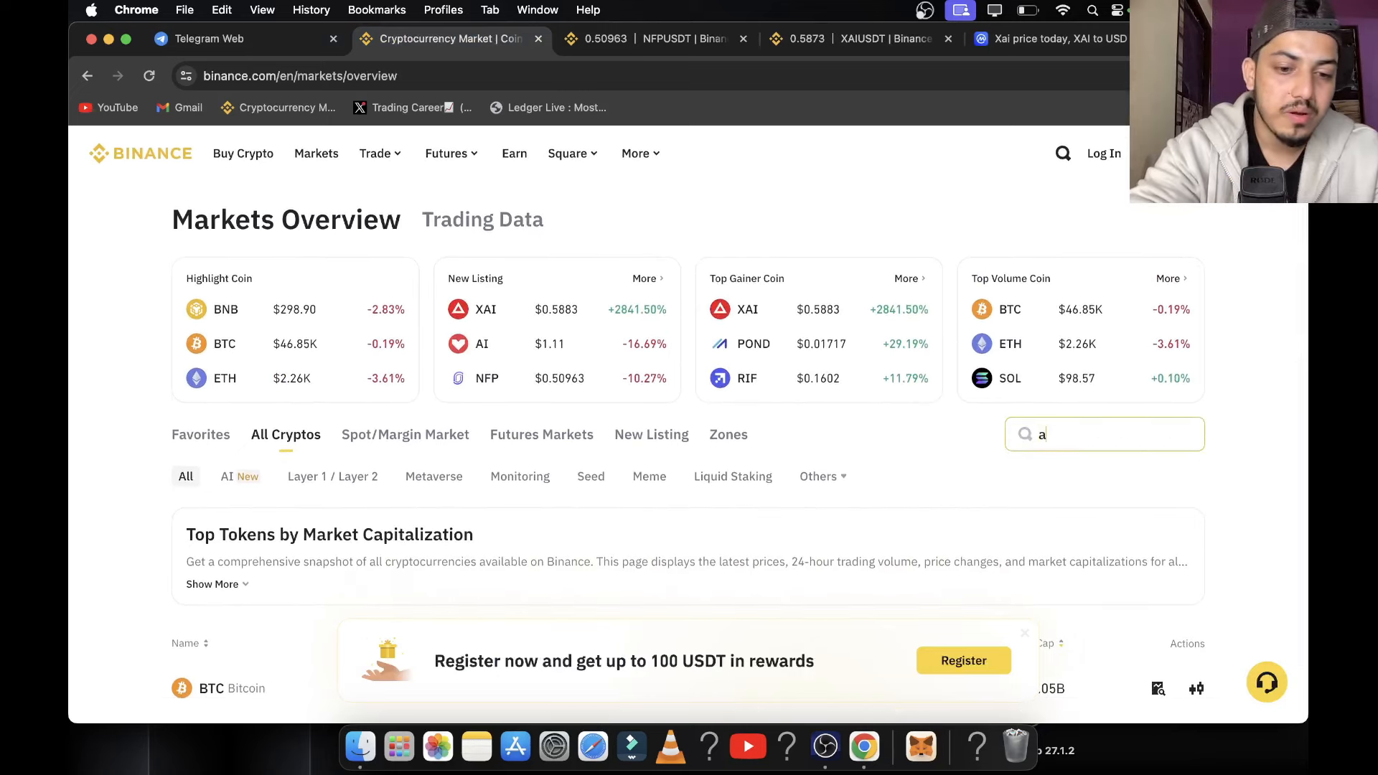
{"action": "type", "text": "rb"}
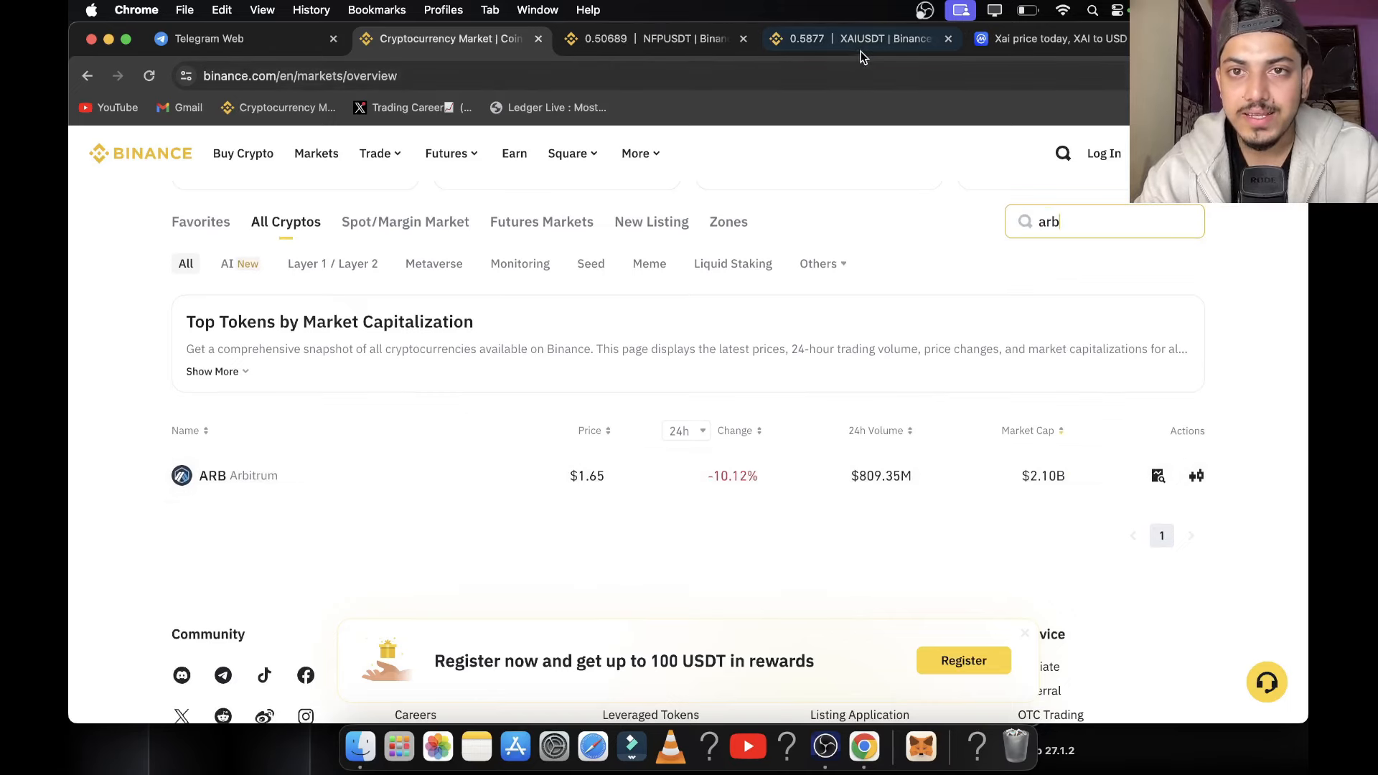
Inspect the XAI/USDT chart, then view the Trading career premium VIP Telegram channel
{"action": "left_click", "coordinate": [857, 39]}
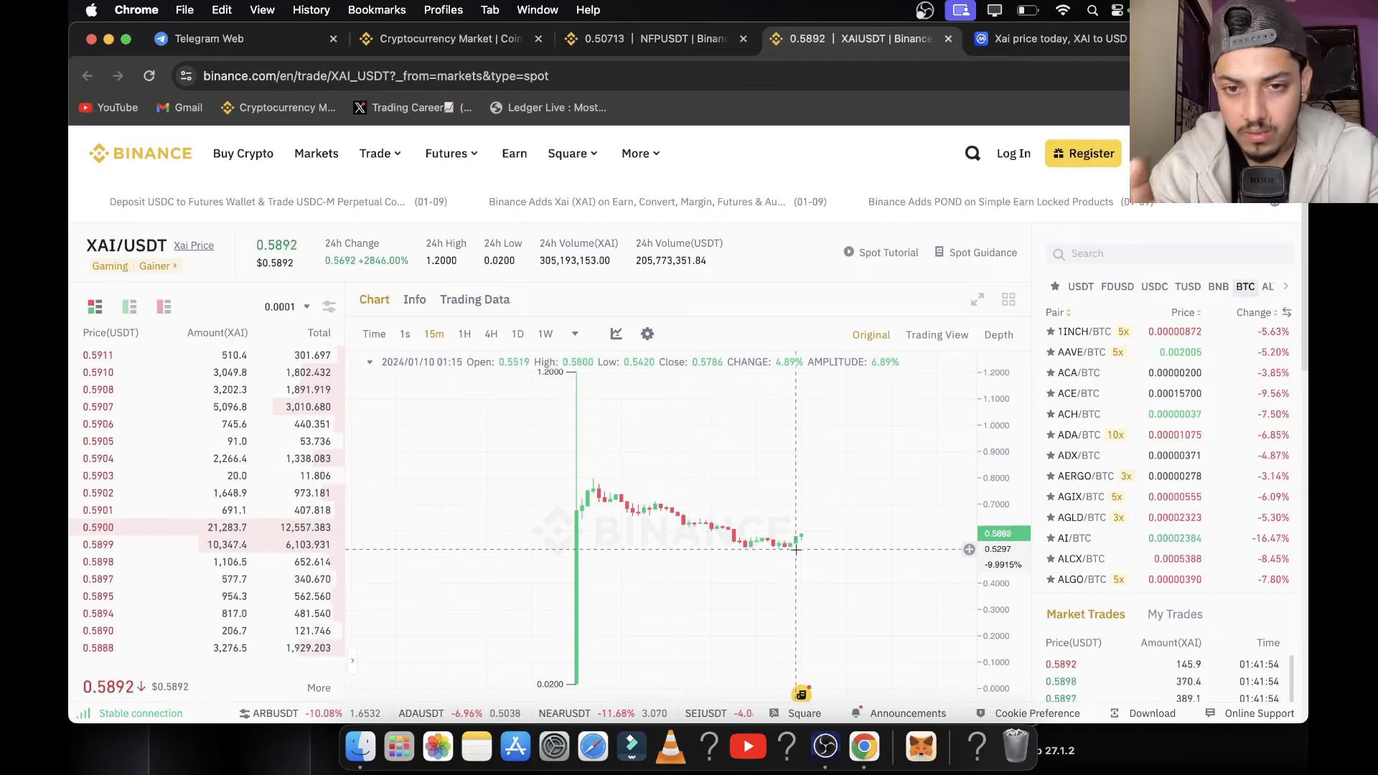
{"action": "mouse_move", "coordinate": [745, 482]}
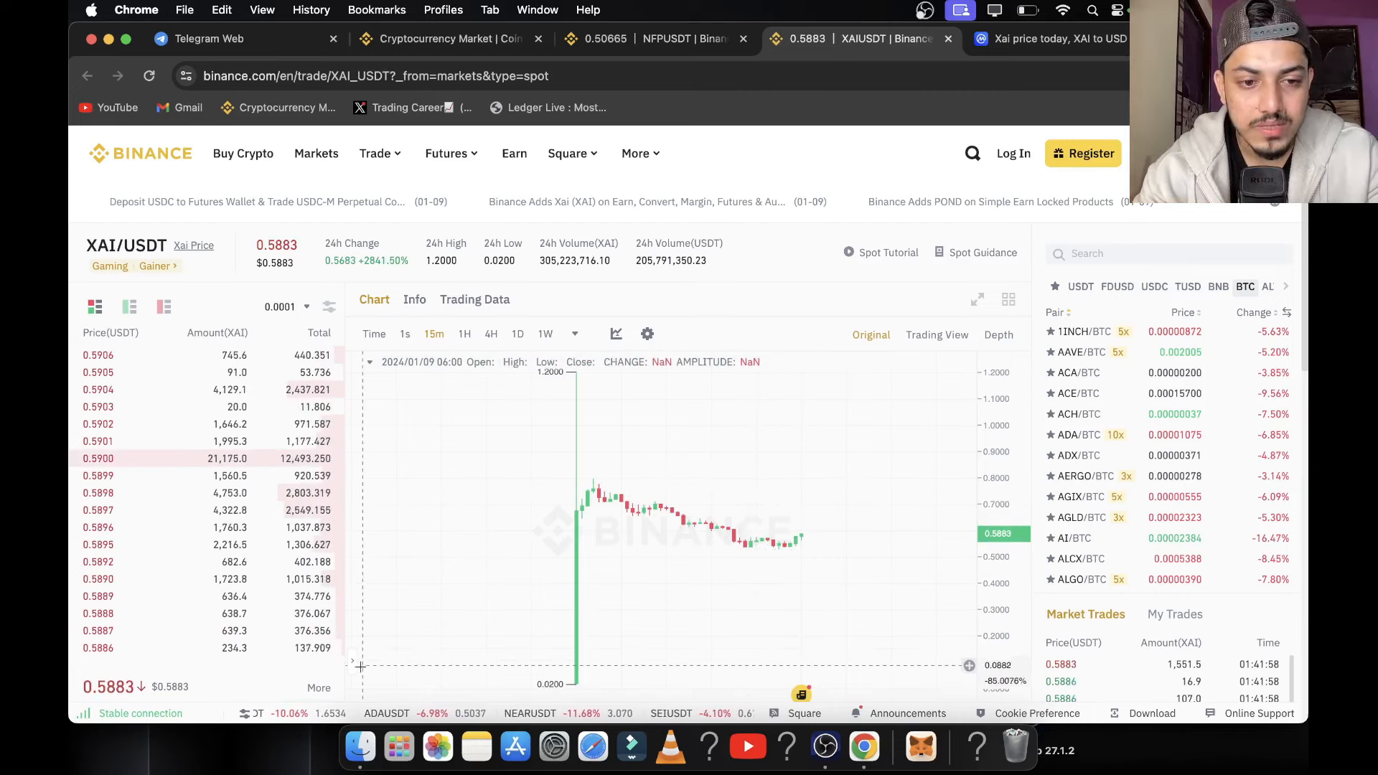
{"action": "left_click", "coordinate": [367, 372]}
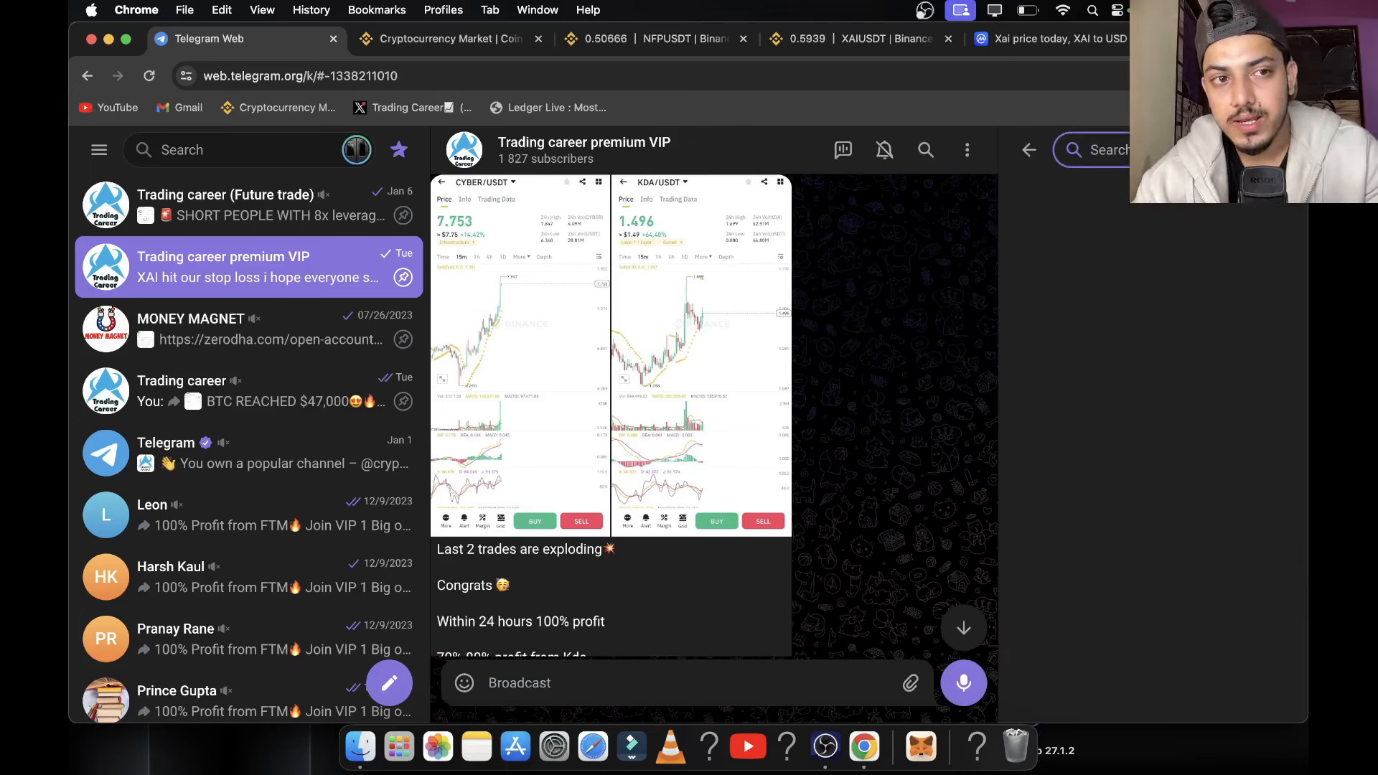
Search the VIP channel for 'inj', view the October 2022 INJ buy call, return to Binance
{"action": "type", "text": "inj"}
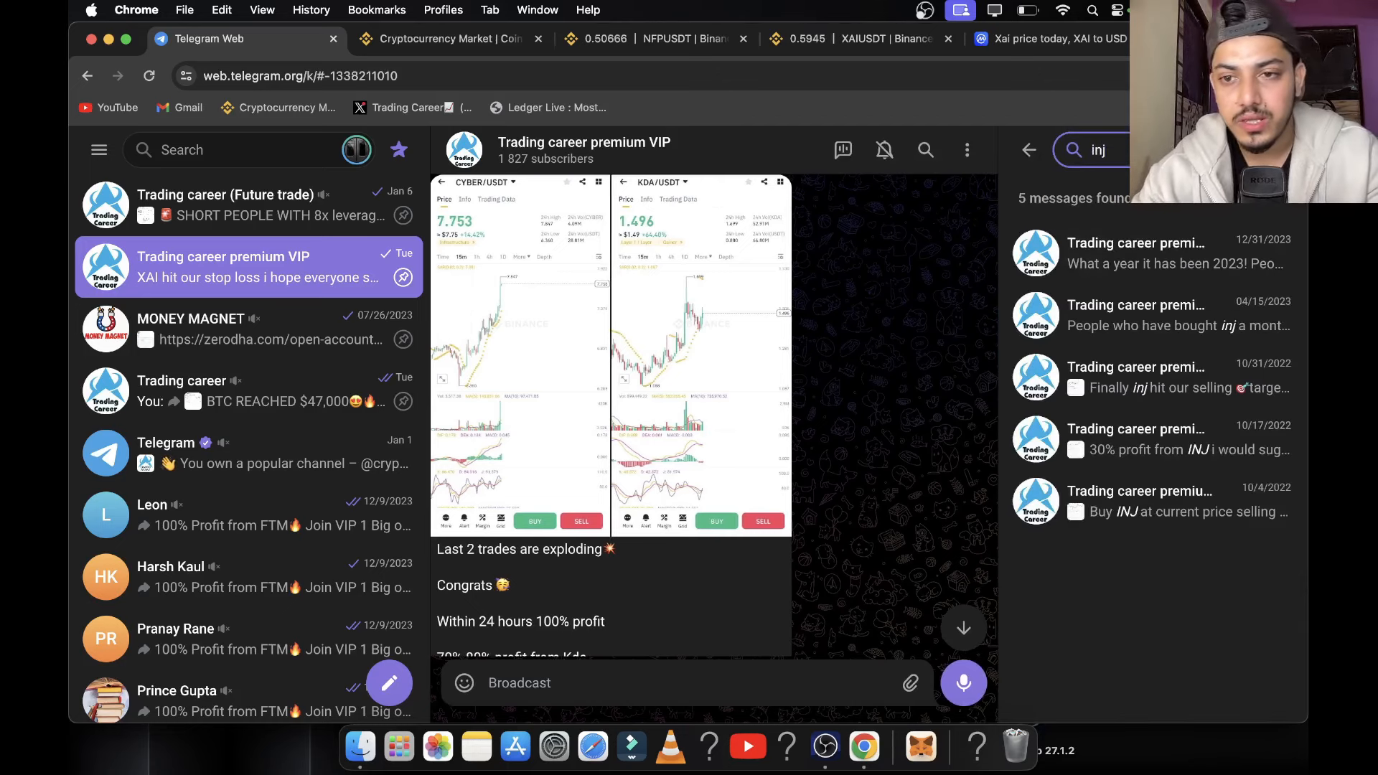
{"action": "left_click", "coordinate": [1152, 500]}
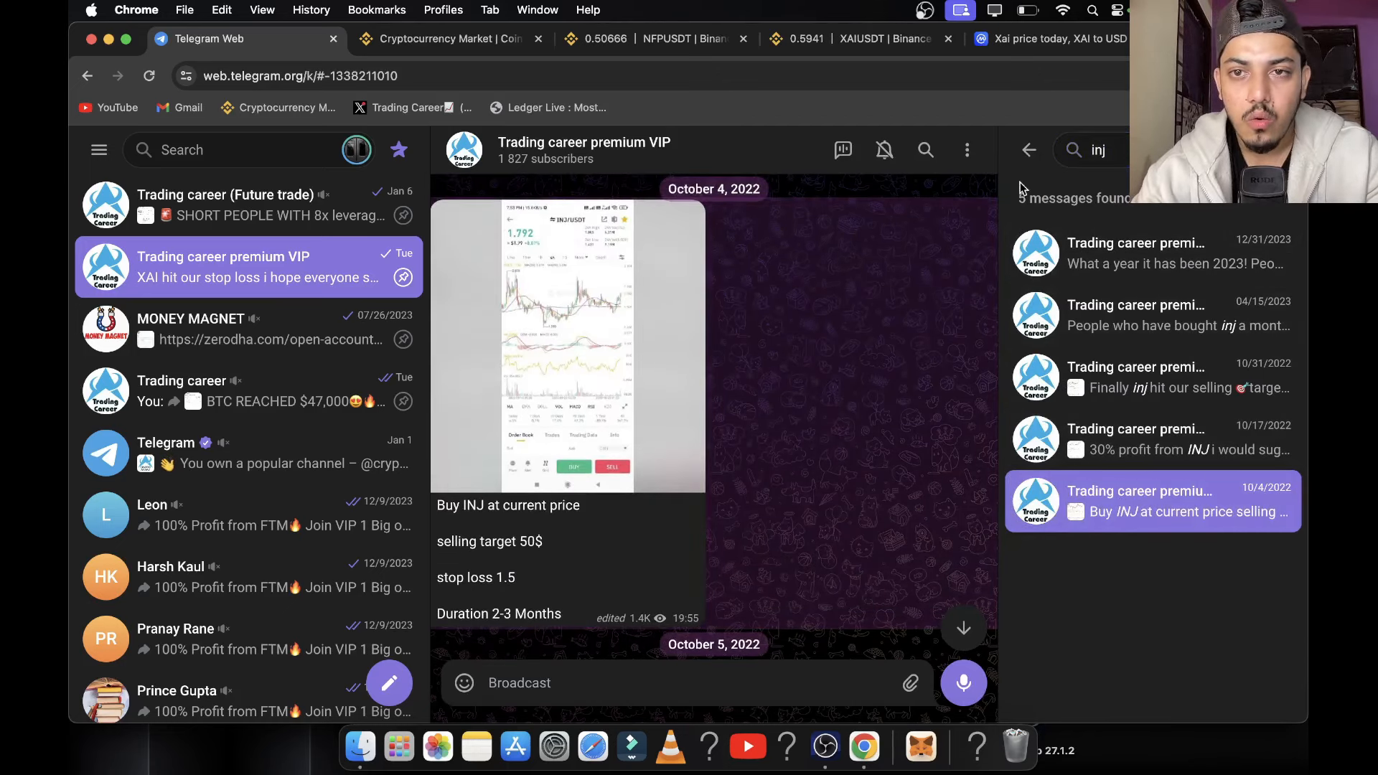
{"action": "left_click", "coordinate": [1029, 149]}
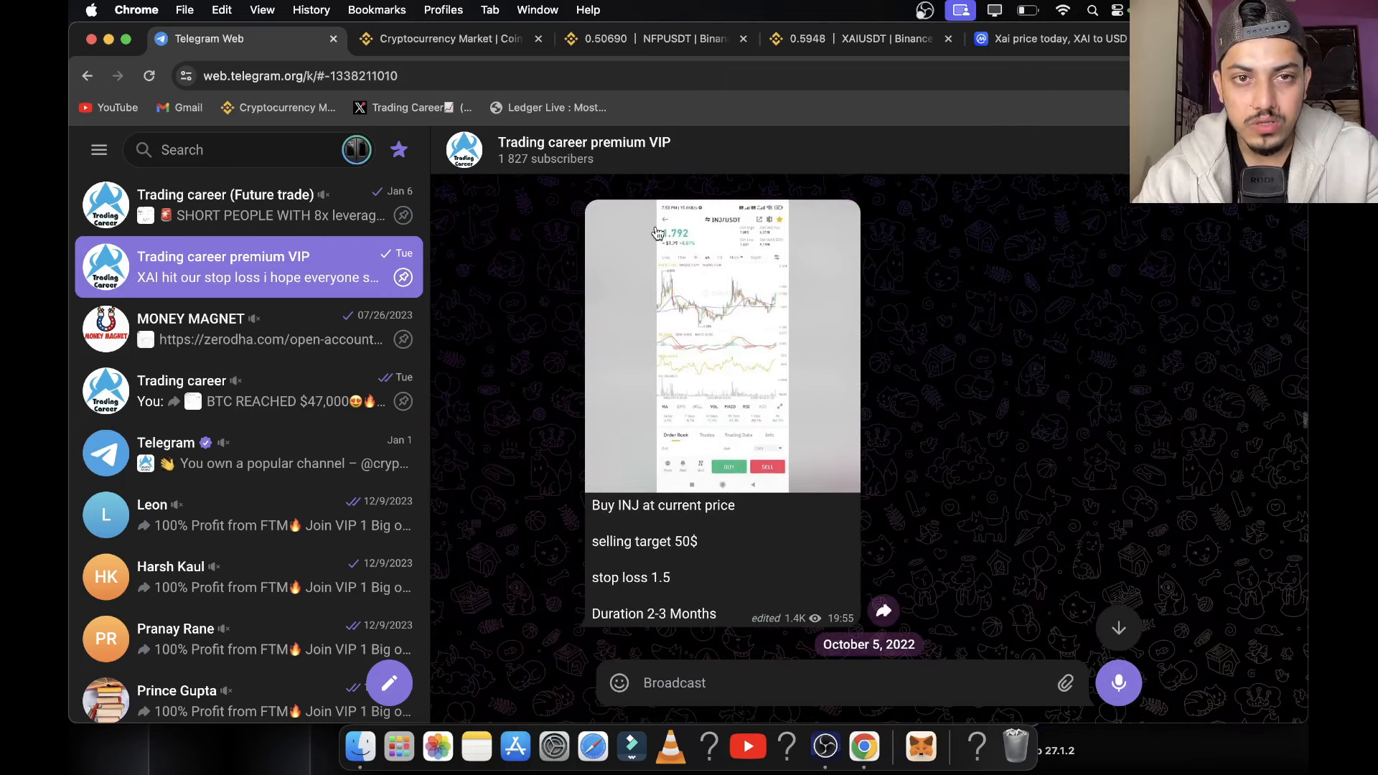
{"action": "left_click", "coordinate": [448, 39]}
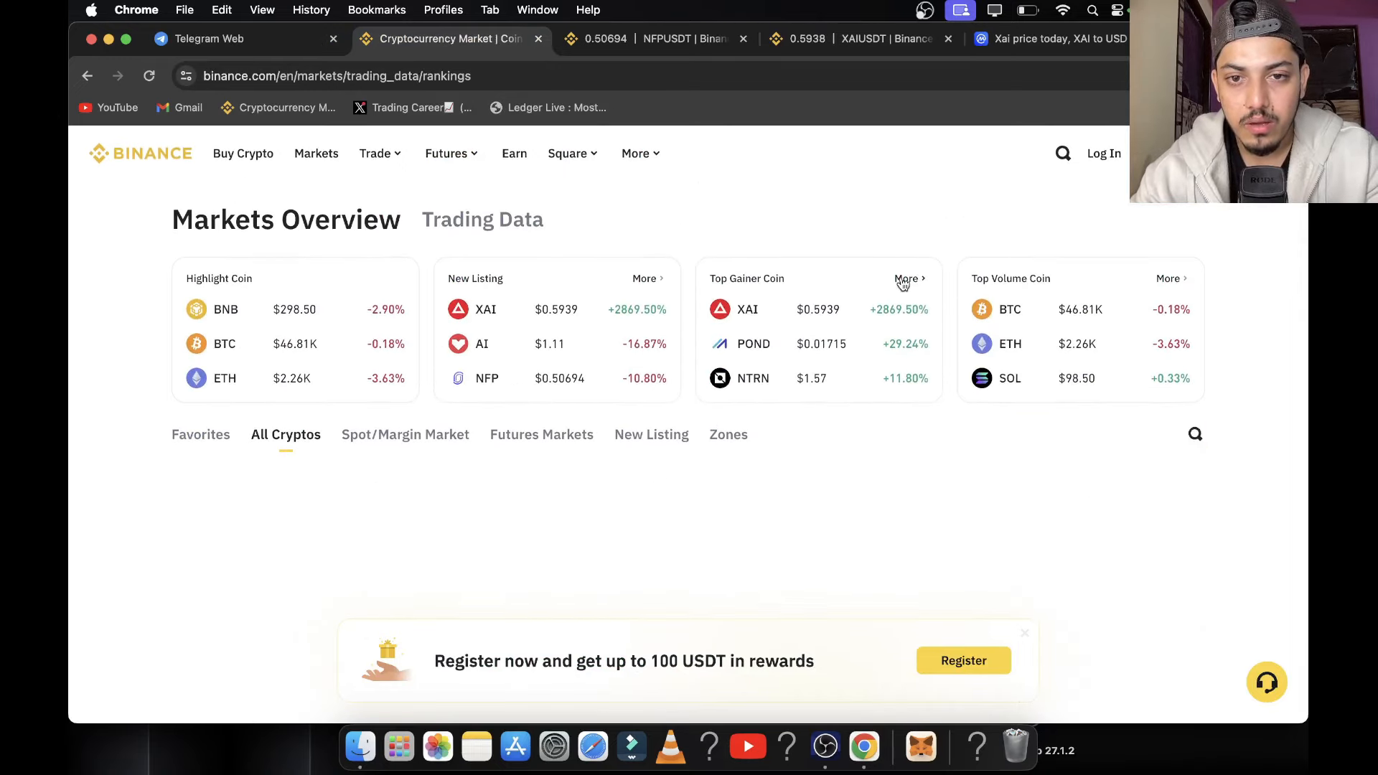
Scroll the rankings, search 'inj' in Markets Overview (Injective $41.31, −2.05%), return to Telegram
{"action": "scroll", "scroll_direction": "down", "scroll_amount": 3}
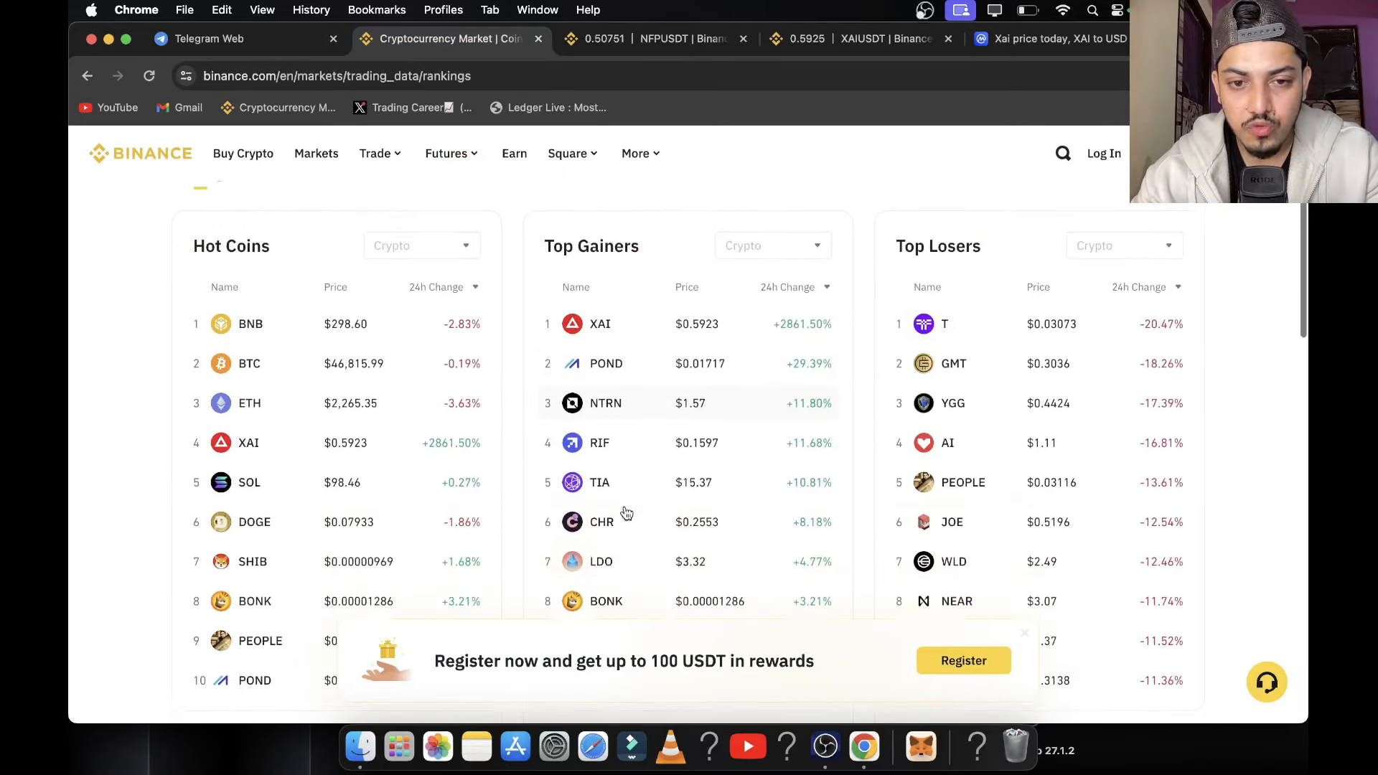
{"action": "scroll", "scroll_direction": "down", "scroll_amount": 3}
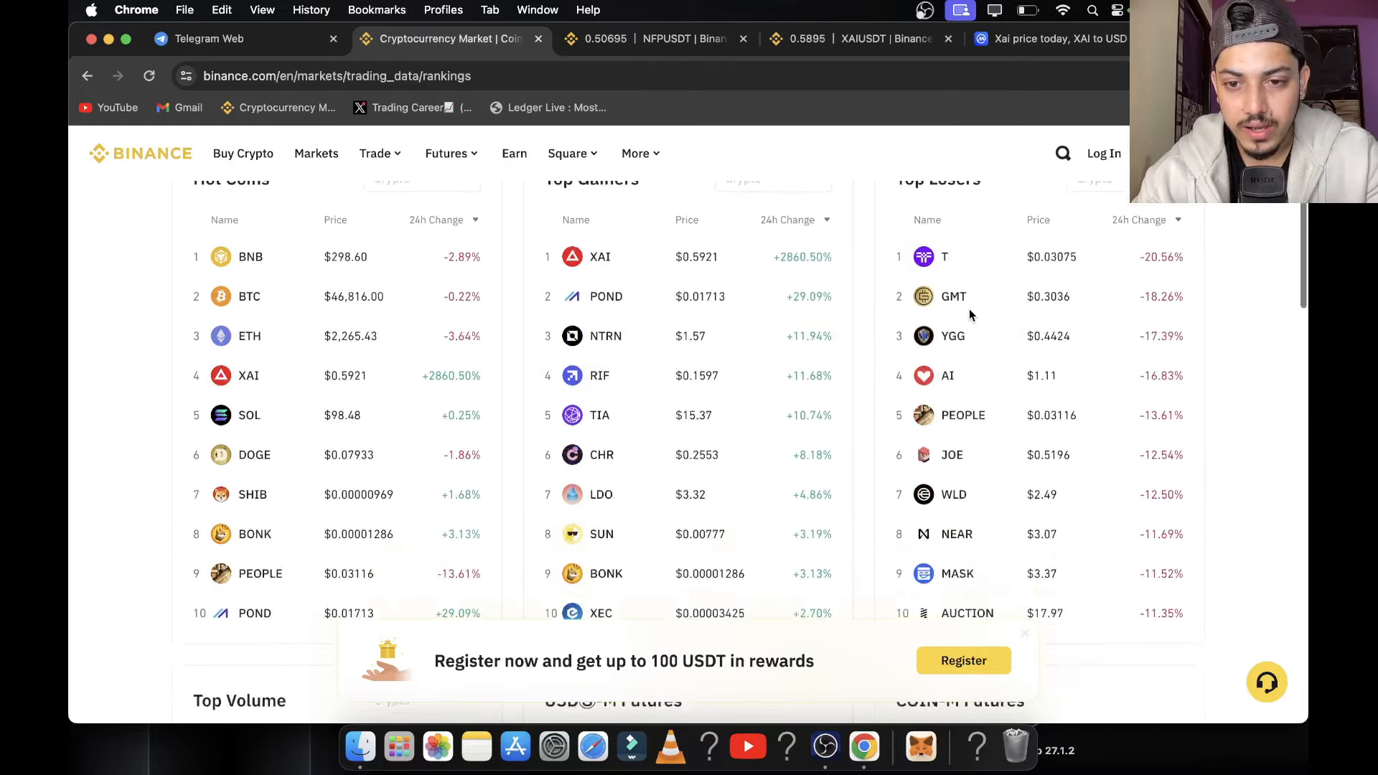
{"action": "scroll", "scroll_direction": "down", "scroll_amount": 3}
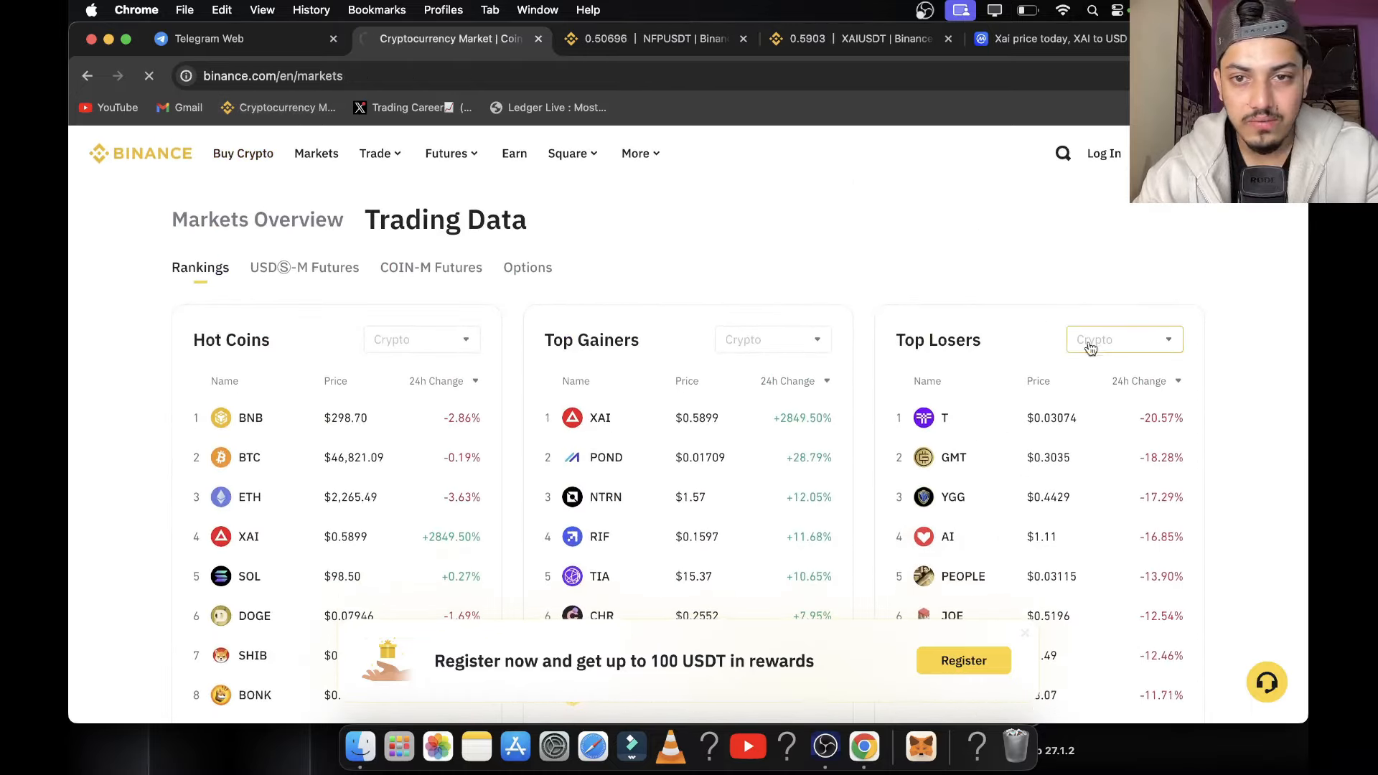
{"action": "left_click", "coordinate": [257, 219]}
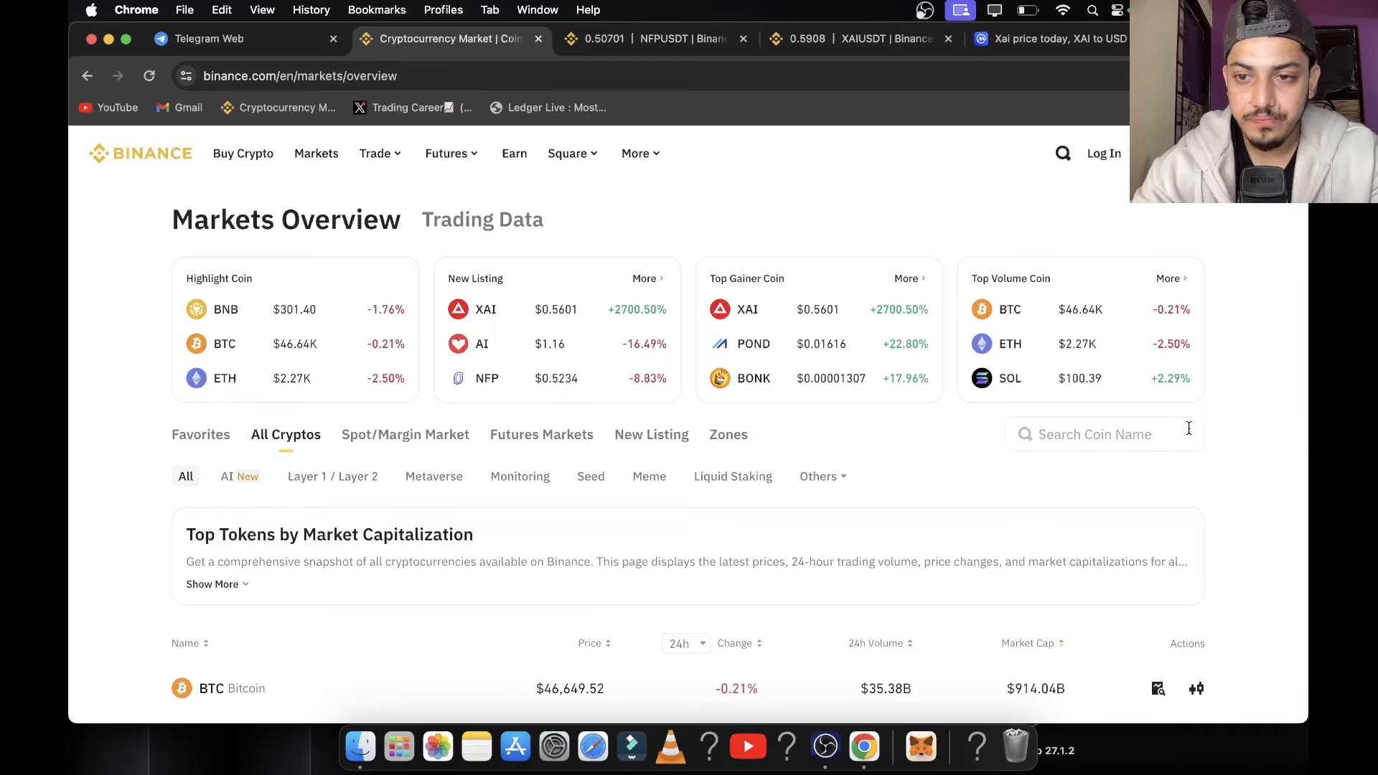
{"action": "type", "text": "inj"}
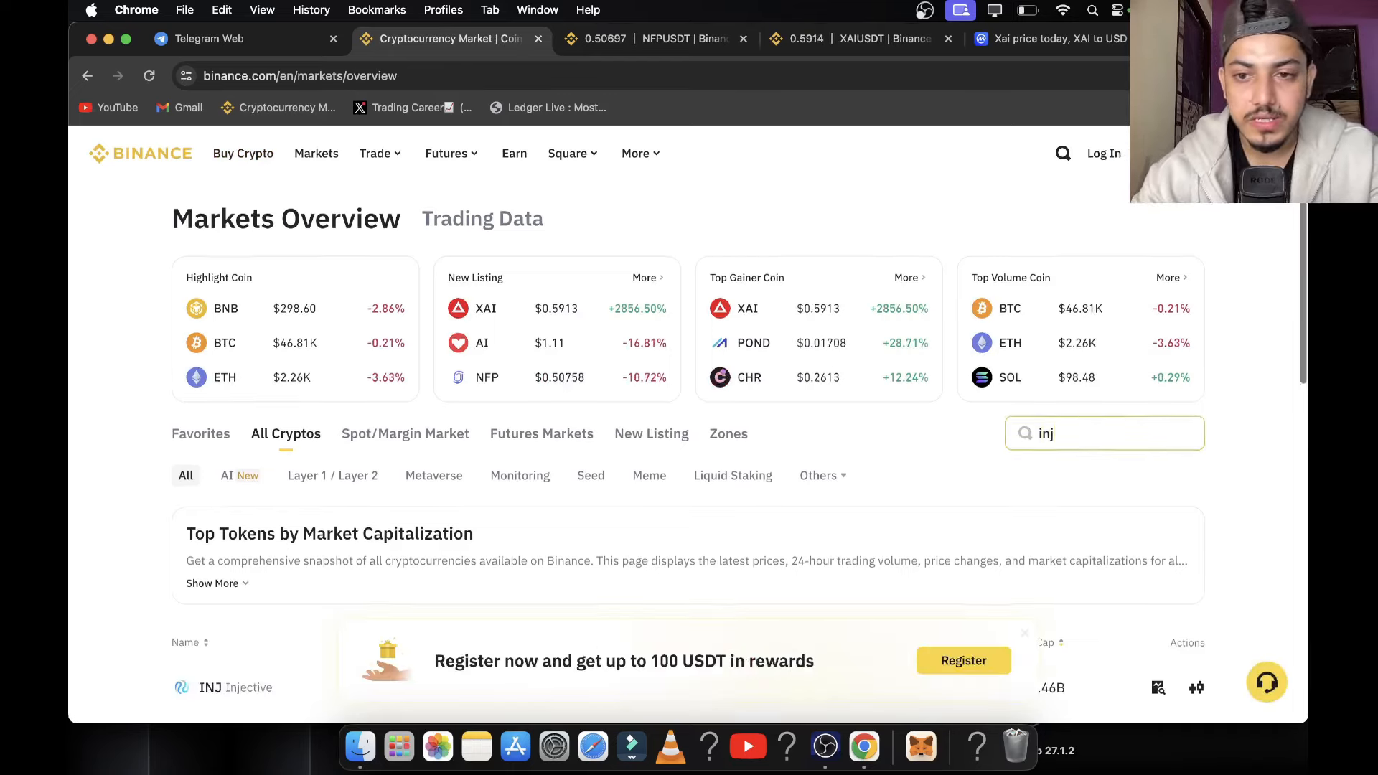
{"action": "scroll", "scroll_direction": "down", "scroll_amount": 3}
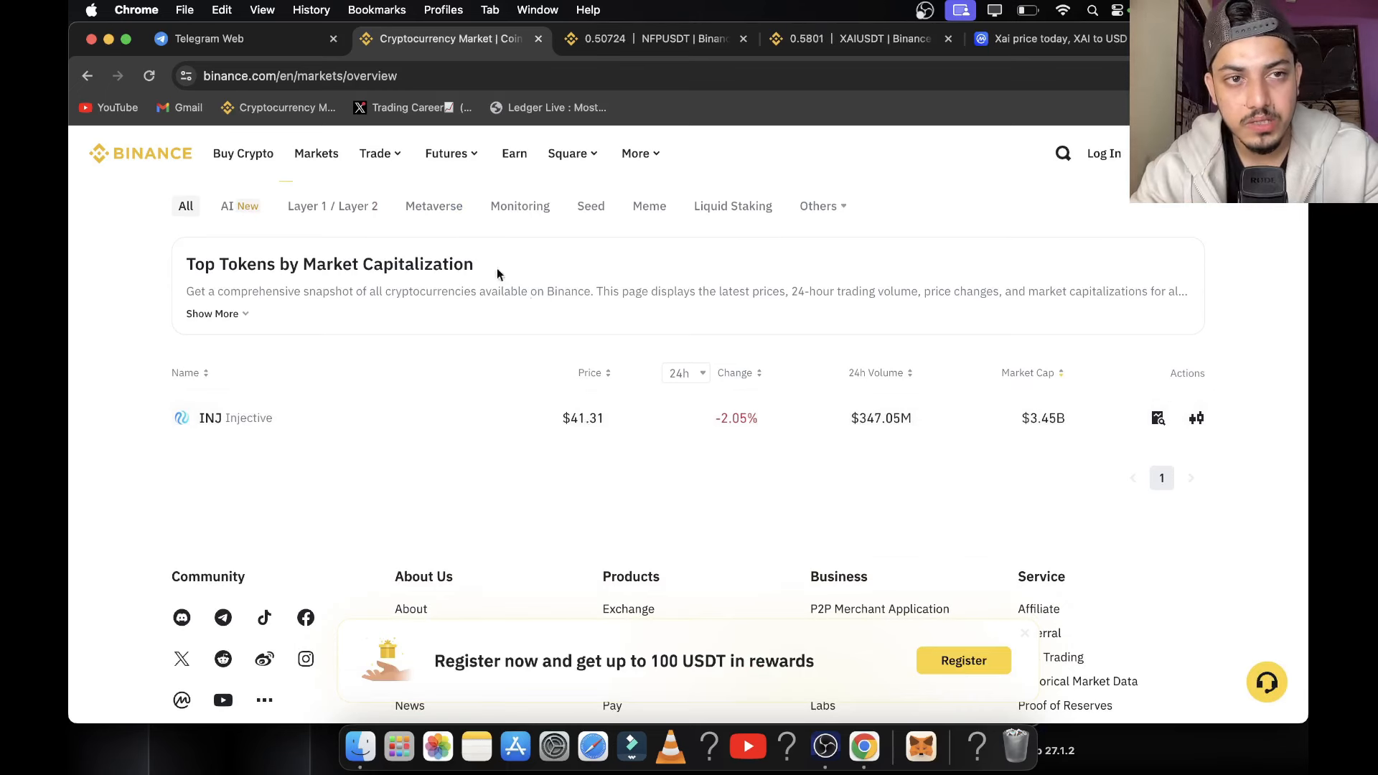
{"action": "left_click", "coordinate": [246, 39]}
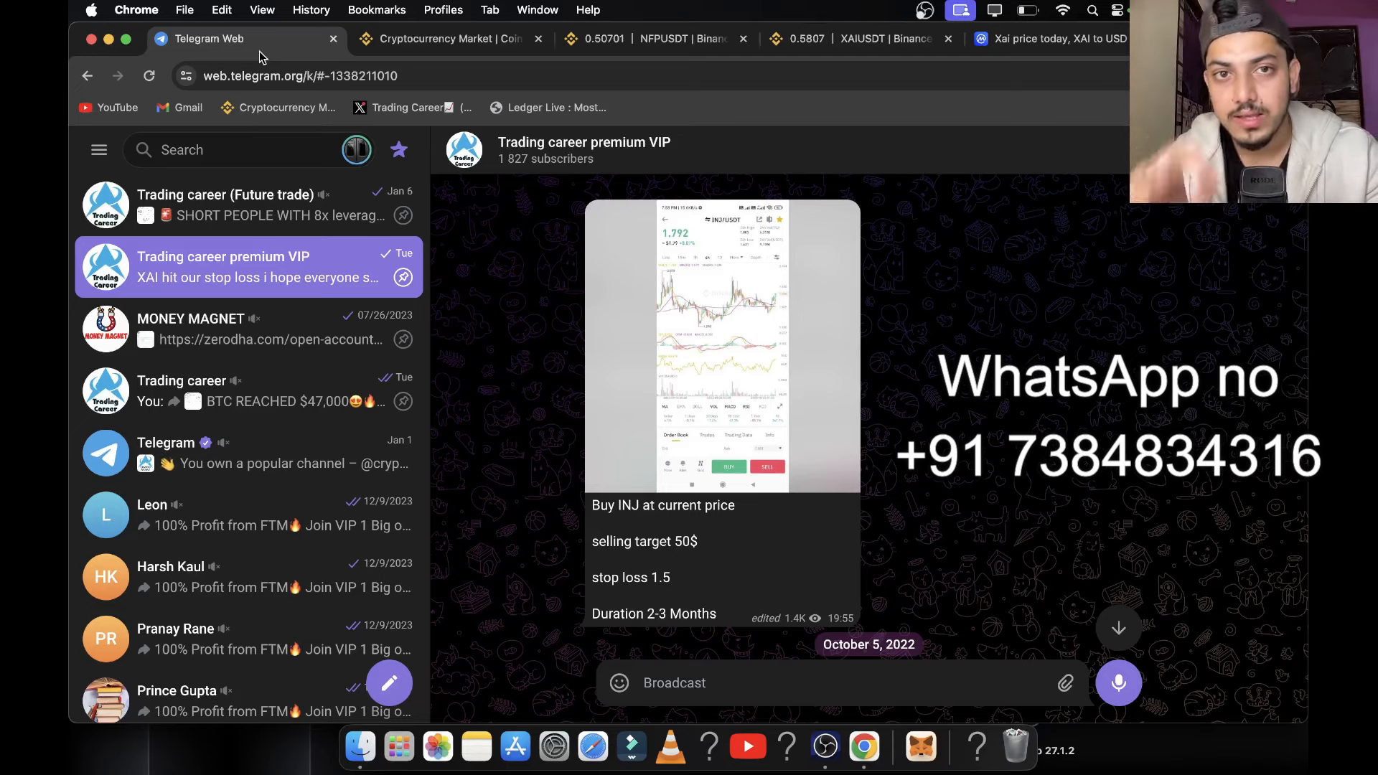
Search the channel for 'ntrn', view December and October 2023 buy signals, return to Binance rankings
{"action": "left_click", "coordinate": [448, 39]}
{"action": "type", "text": "ntrn"}
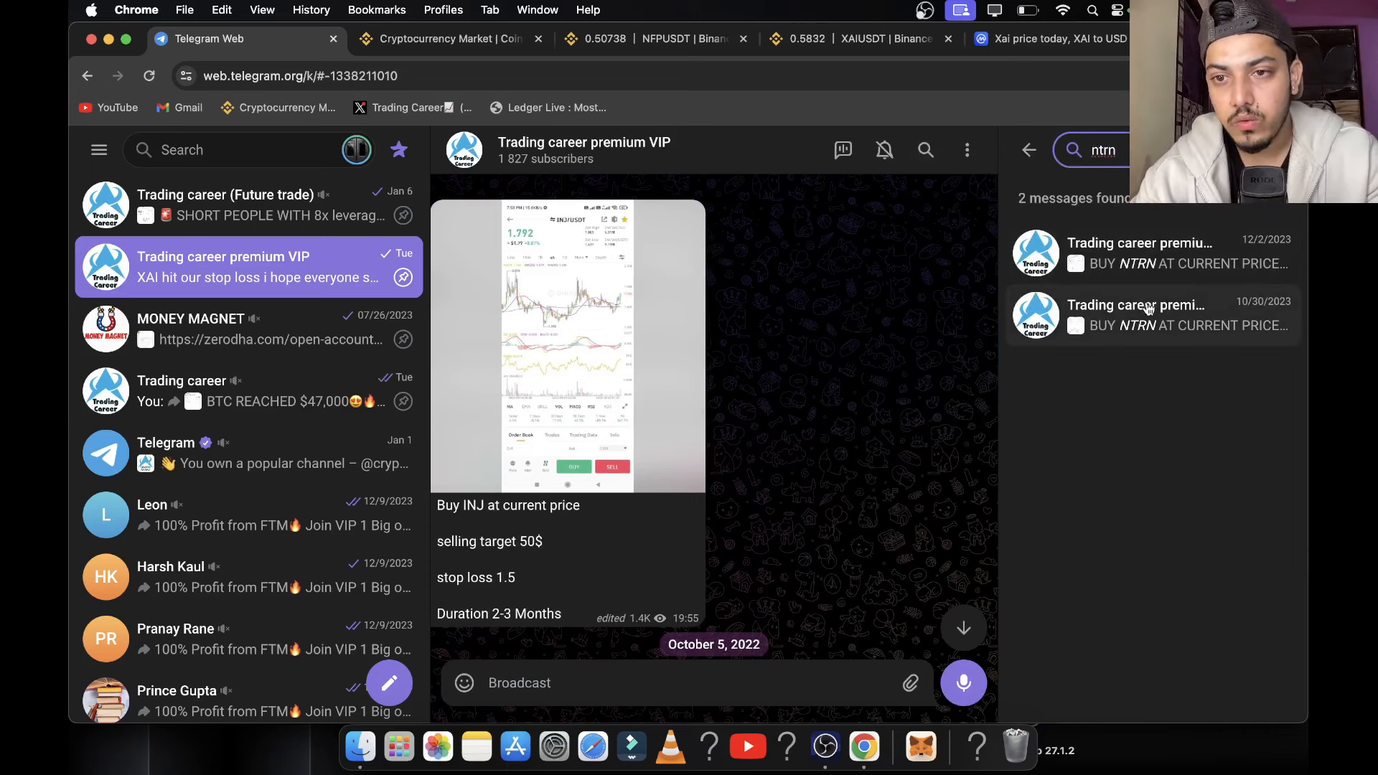
{"action": "left_click", "coordinate": [1152, 253]}
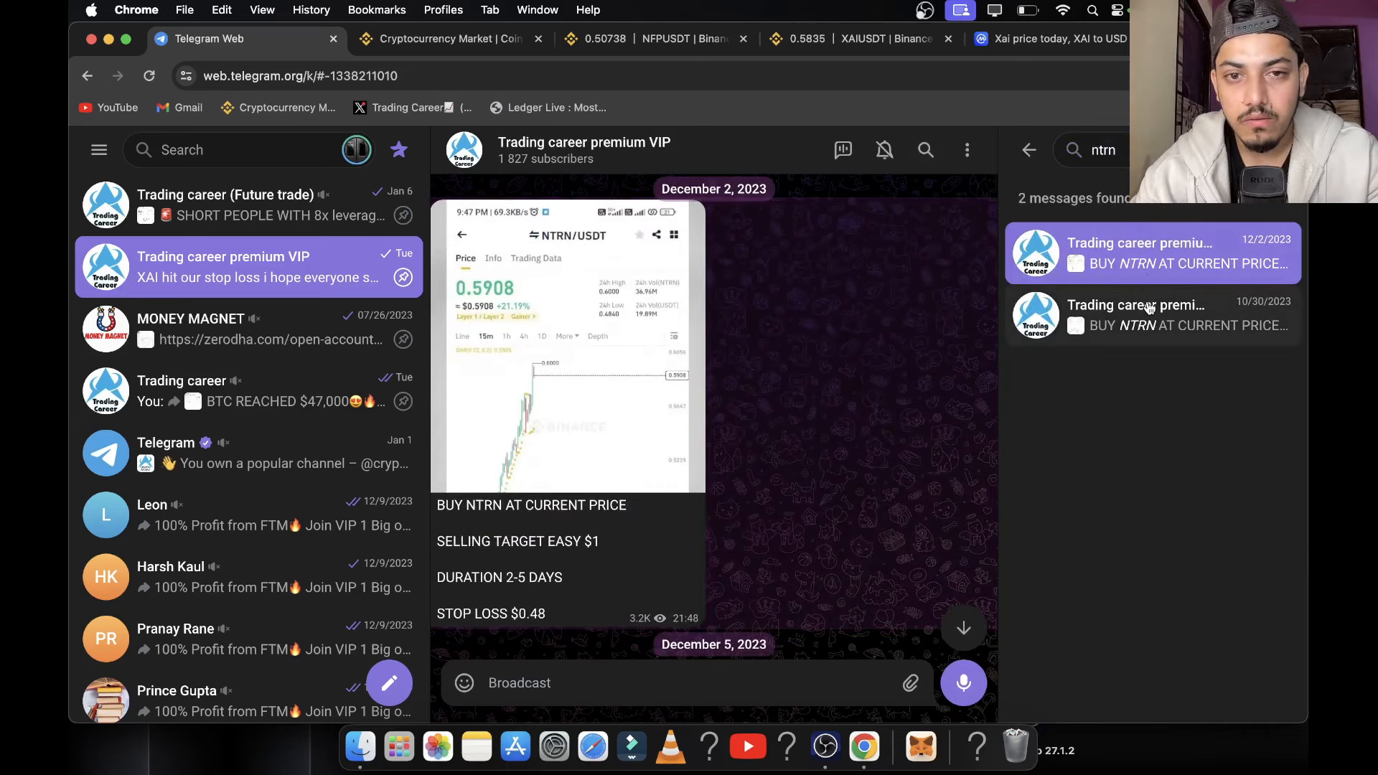
{"action": "left_click", "coordinate": [1153, 315]}
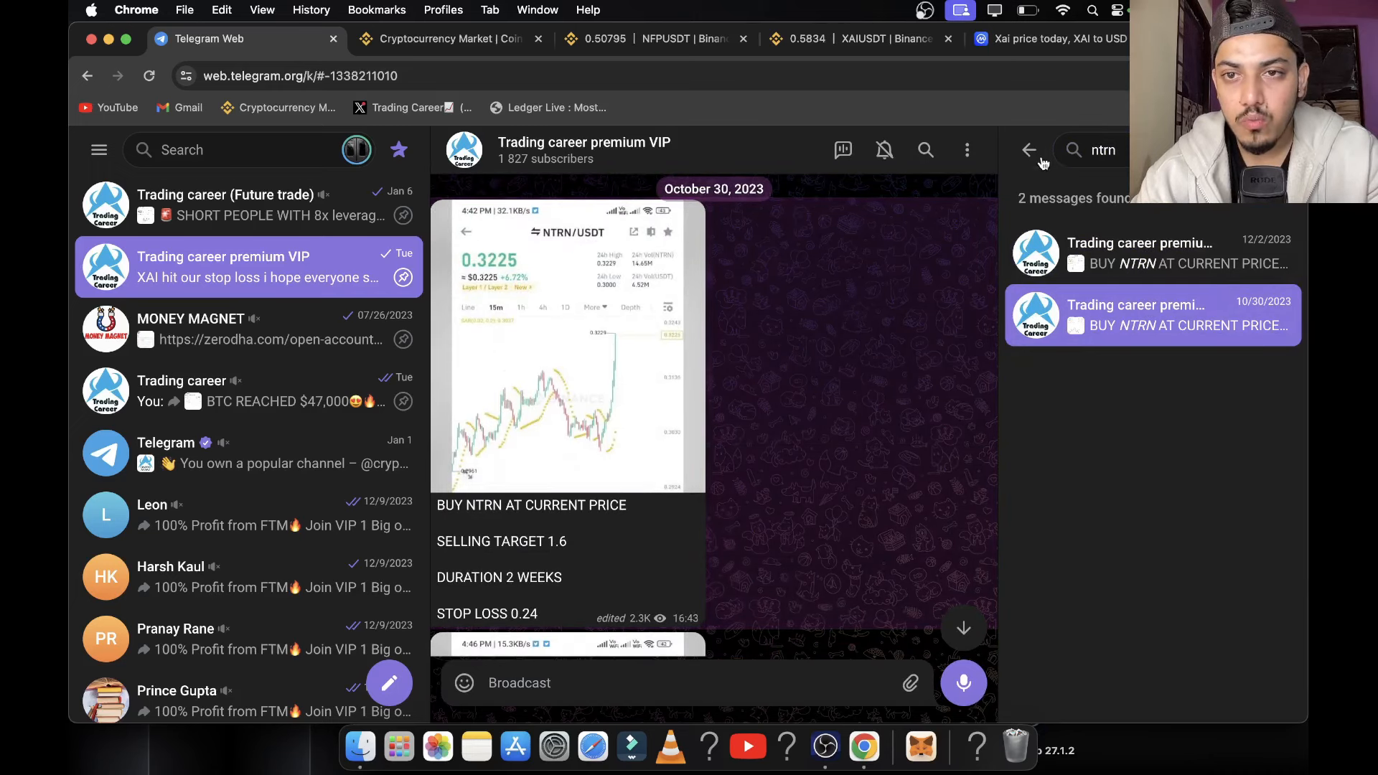
{"action": "left_click", "coordinate": [1029, 149]}
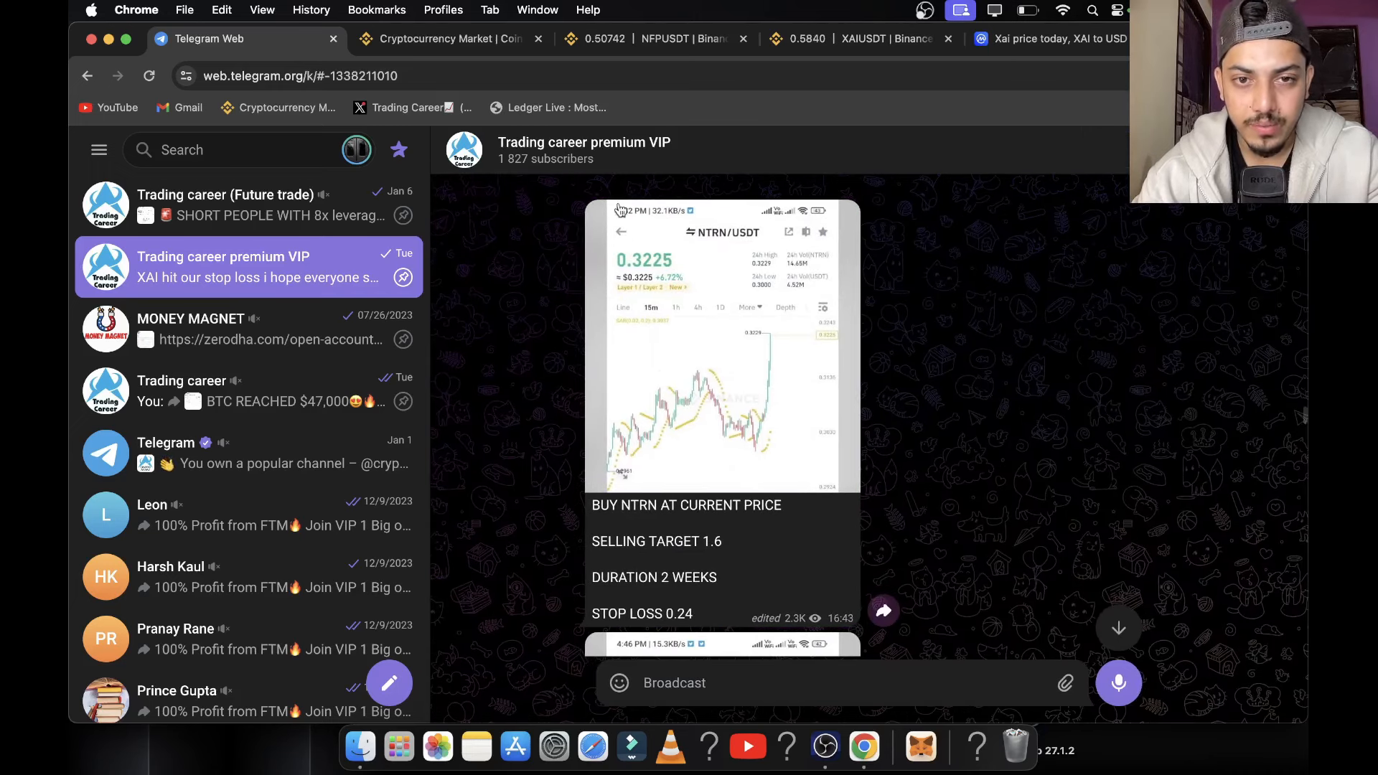
{"action": "left_click", "coordinate": [448, 39]}
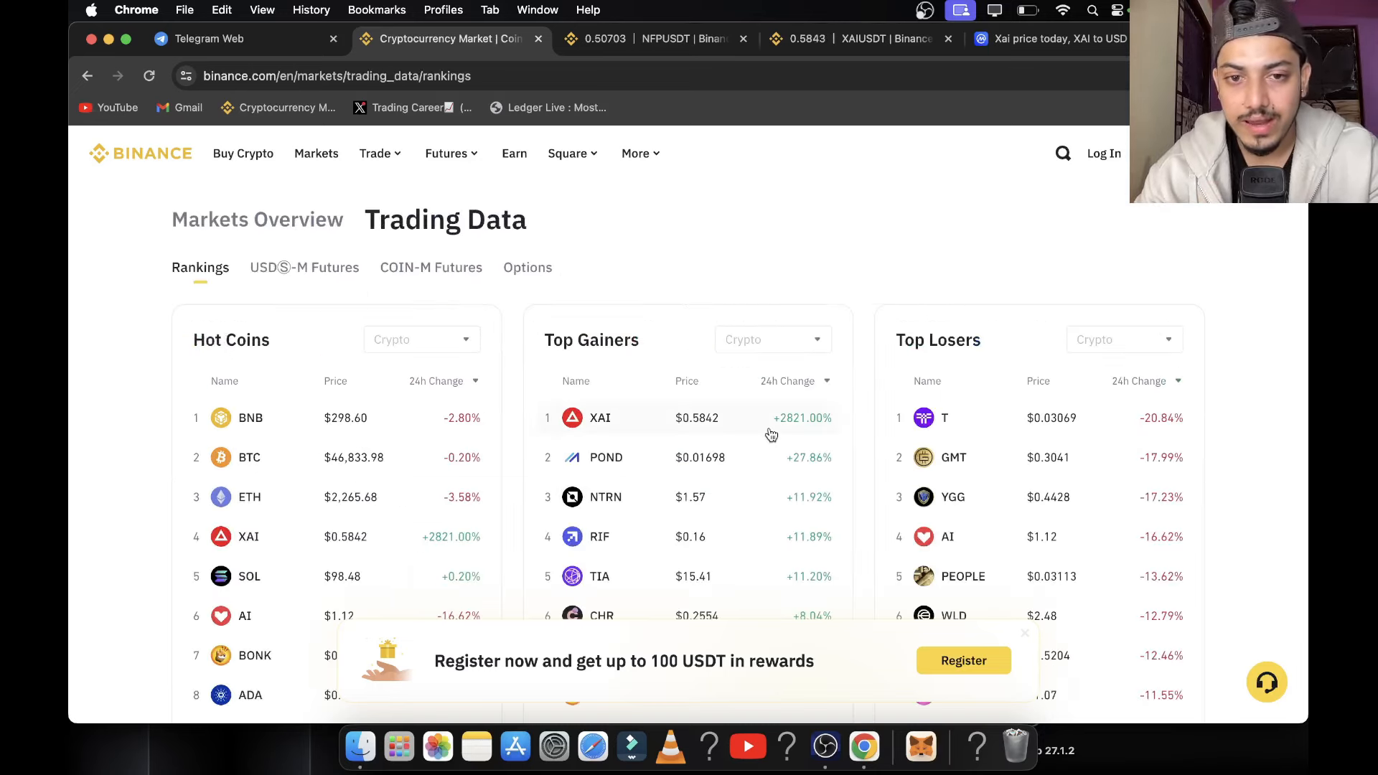
Scroll the Top Gainers table, then return to the Telegram VIP channel
{"action": "scroll", "scroll_direction": "down", "scroll_amount": 3}
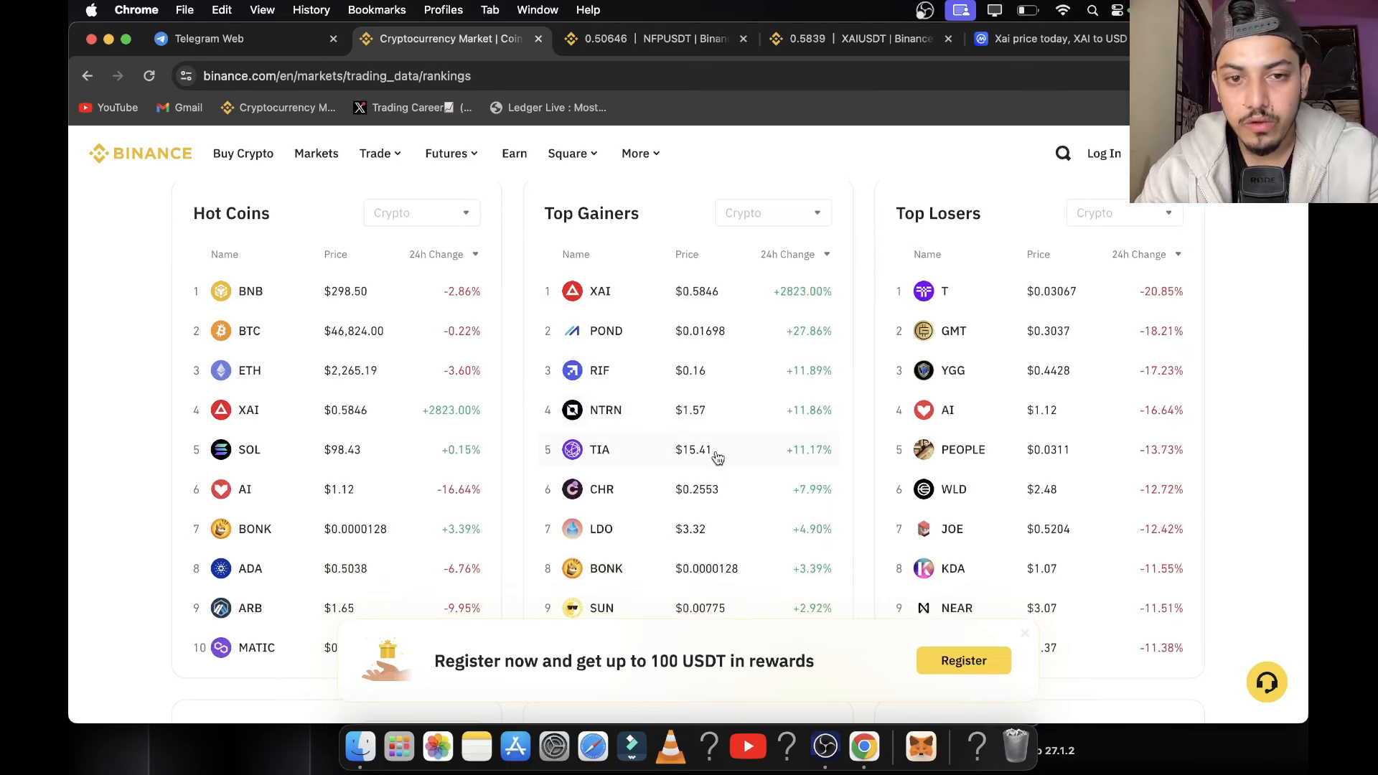
{"action": "left_click", "coordinate": [233, 38]}
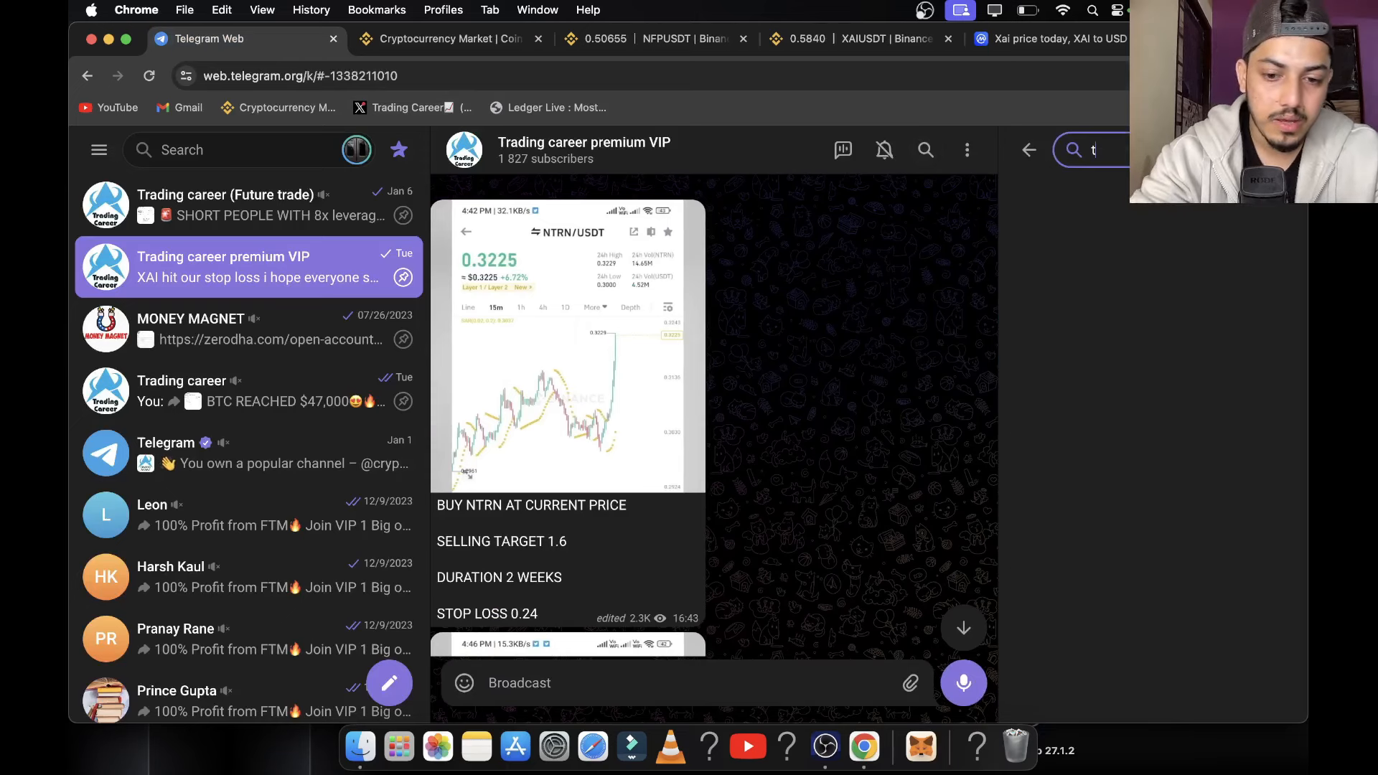
Search the channel for 'tia', view the November 2023 TIA signal ($15 target), return to XAI/USDT
{"action": "type", "text": "ia"}
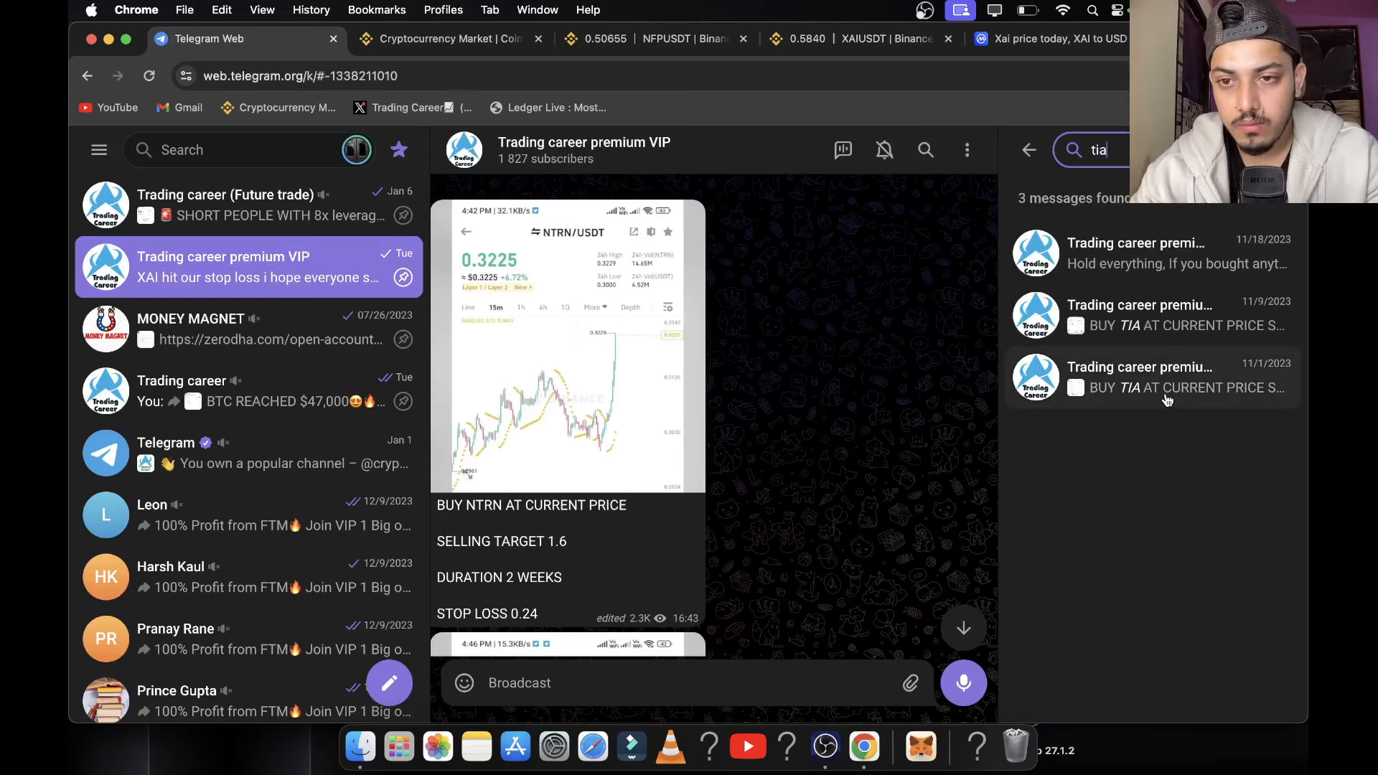
{"action": "left_click", "coordinate": [1151, 377]}
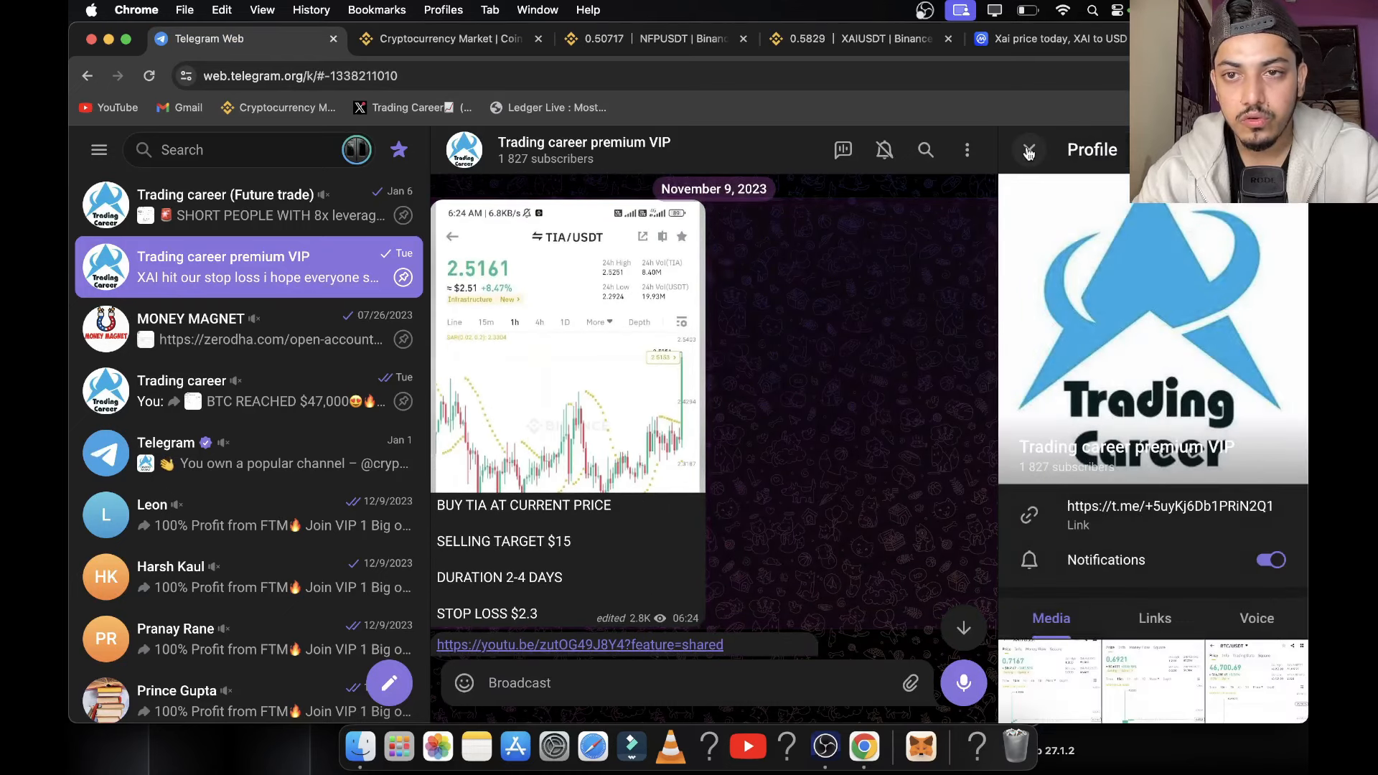
{"action": "left_click", "coordinate": [1028, 150]}
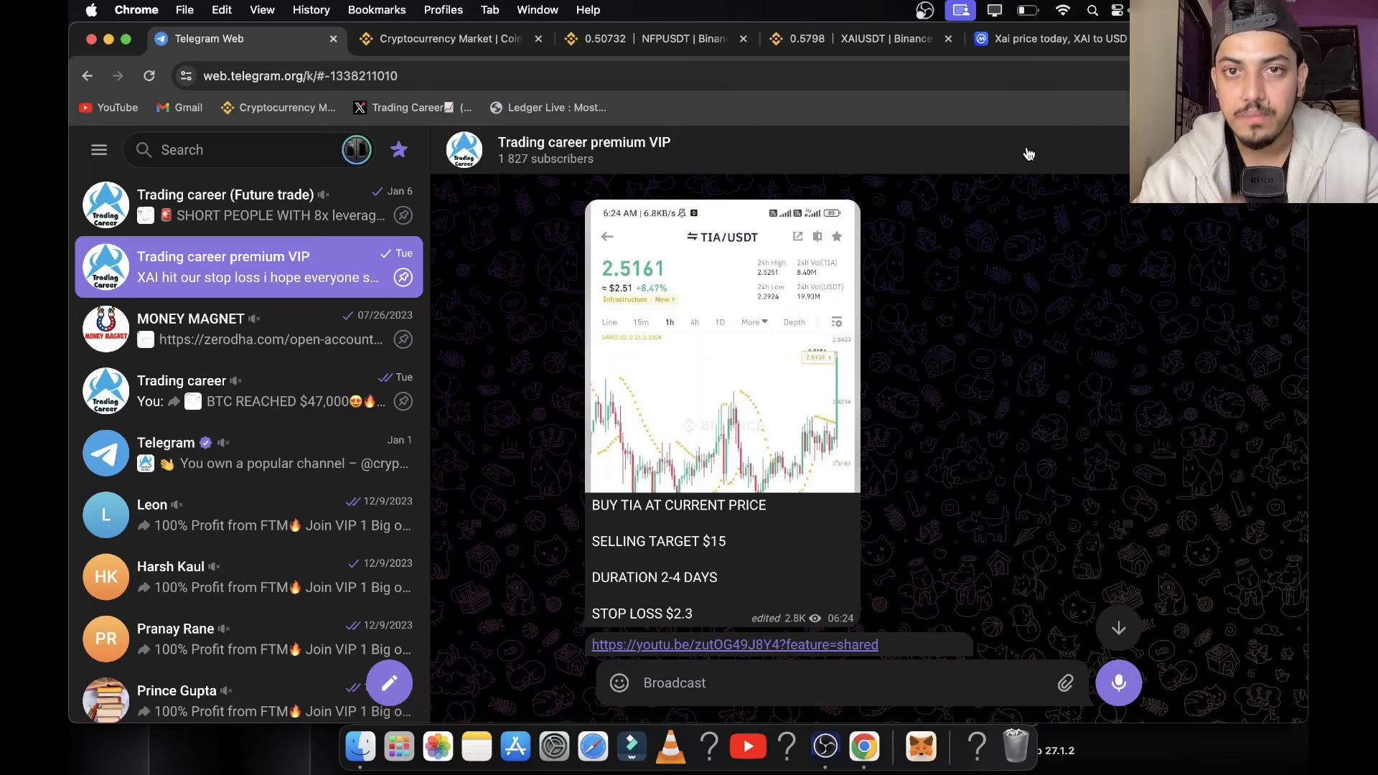
{"action": "left_click", "coordinate": [857, 38]}
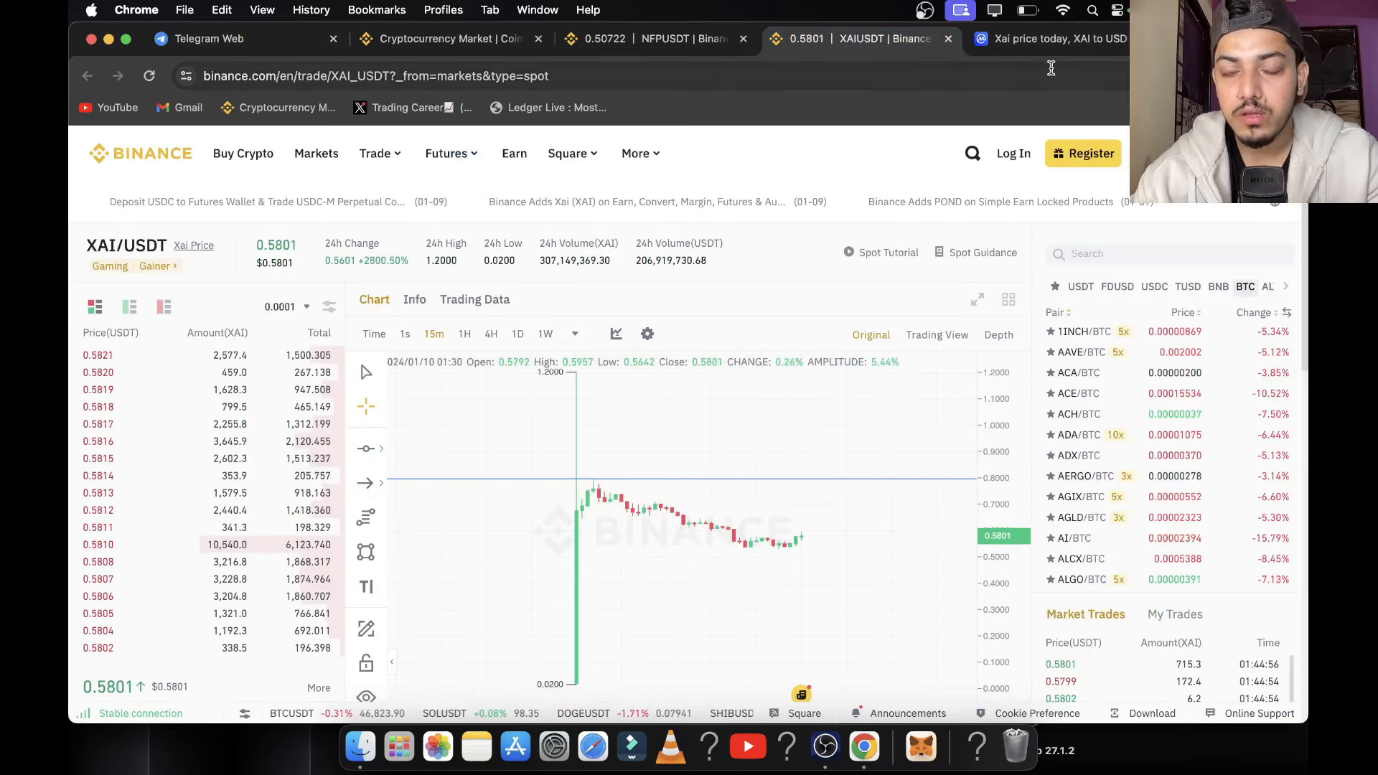
Check Xai at $0.5826 (down 14.06%) on CoinMarketCap, then return to Binance rankings
{"action": "left_click", "coordinate": [1049, 39]}
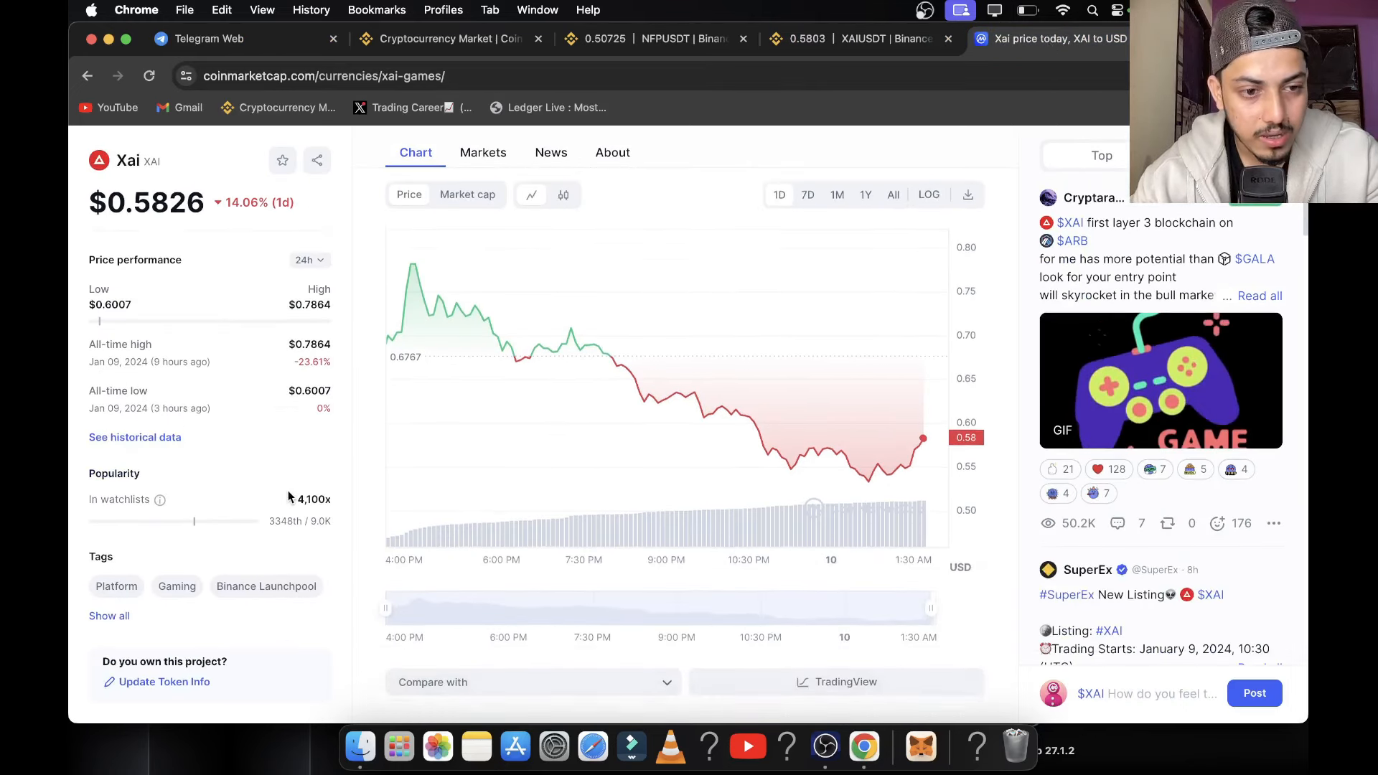
{"action": "left_click", "coordinate": [108, 615]}
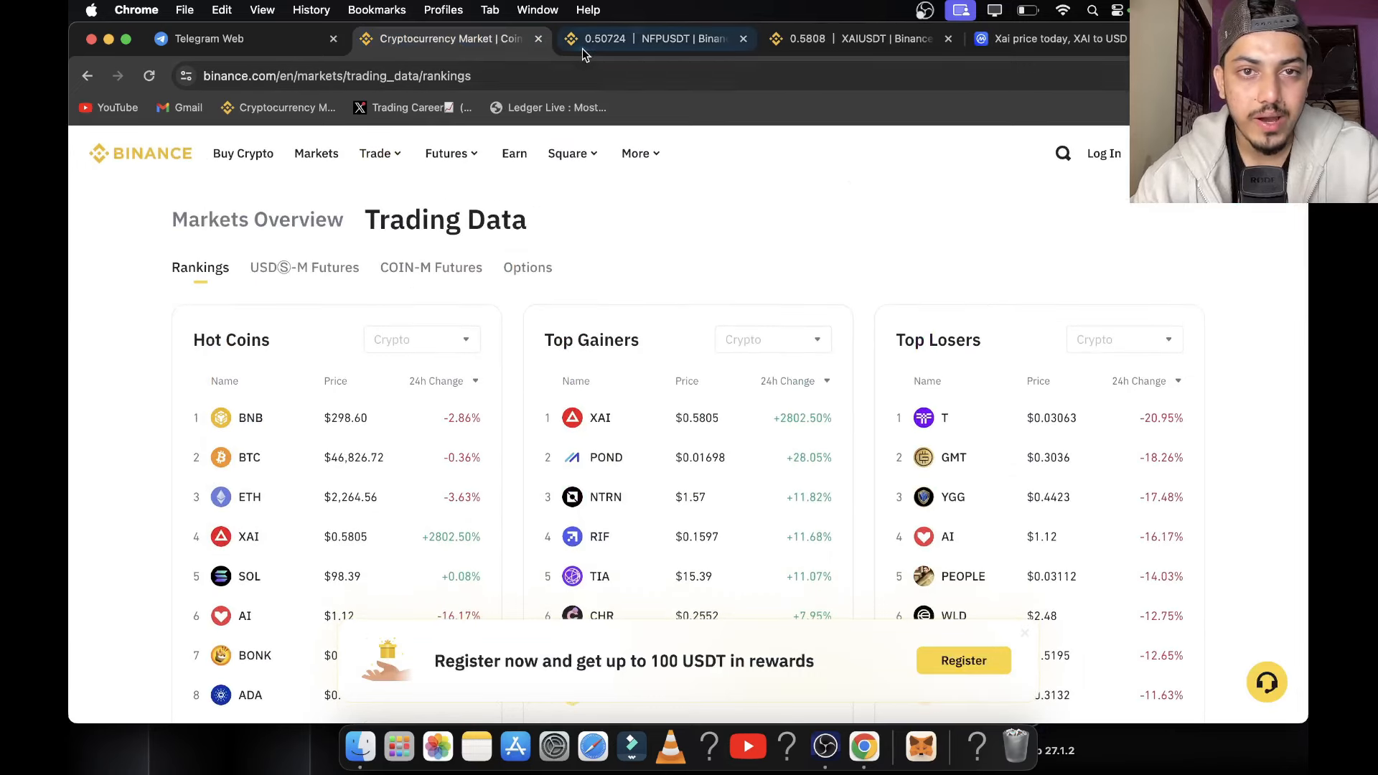
Browse Binance's markets overview token list, then view the Telegram VIP channel's TIA signal
{"action": "left_click", "coordinate": [256, 219]}
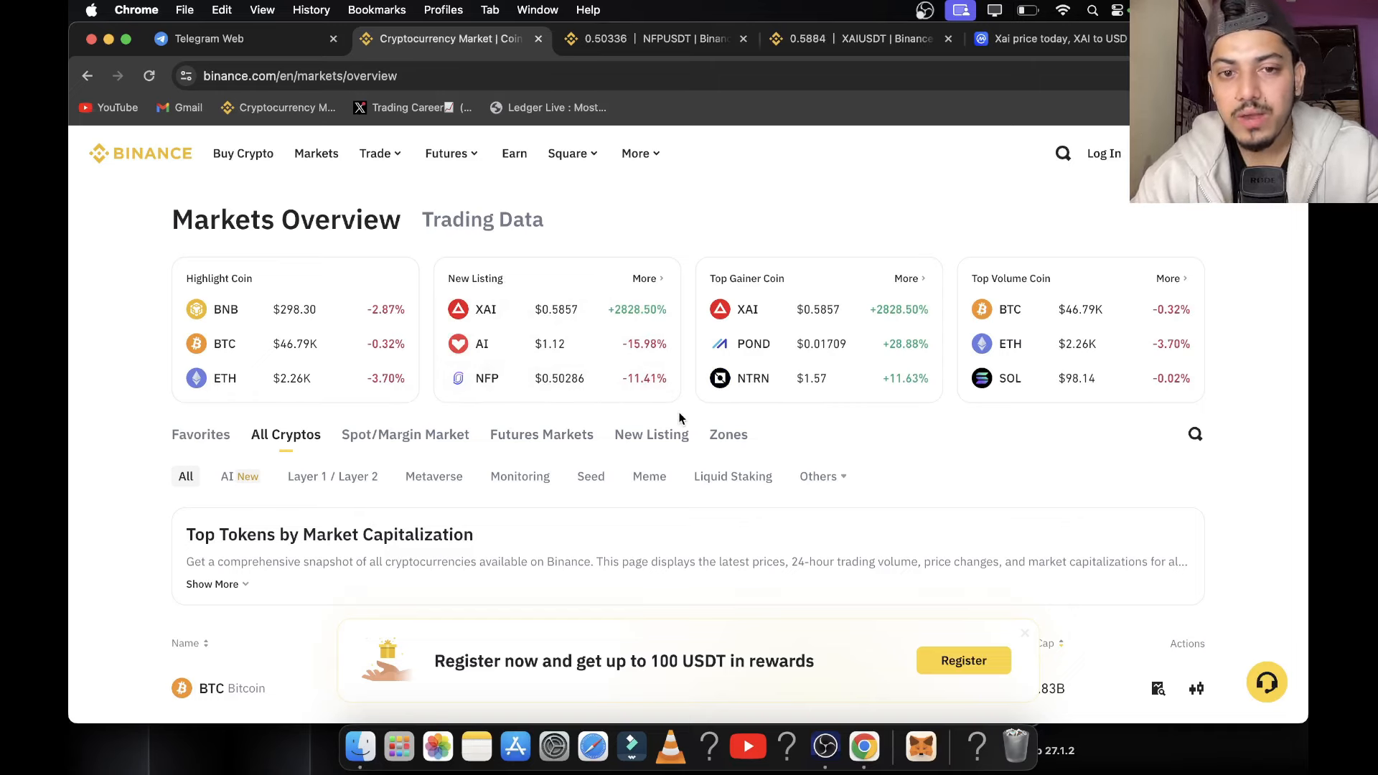
{"action": "scroll", "scroll_direction": "down", "scroll_amount": 3}
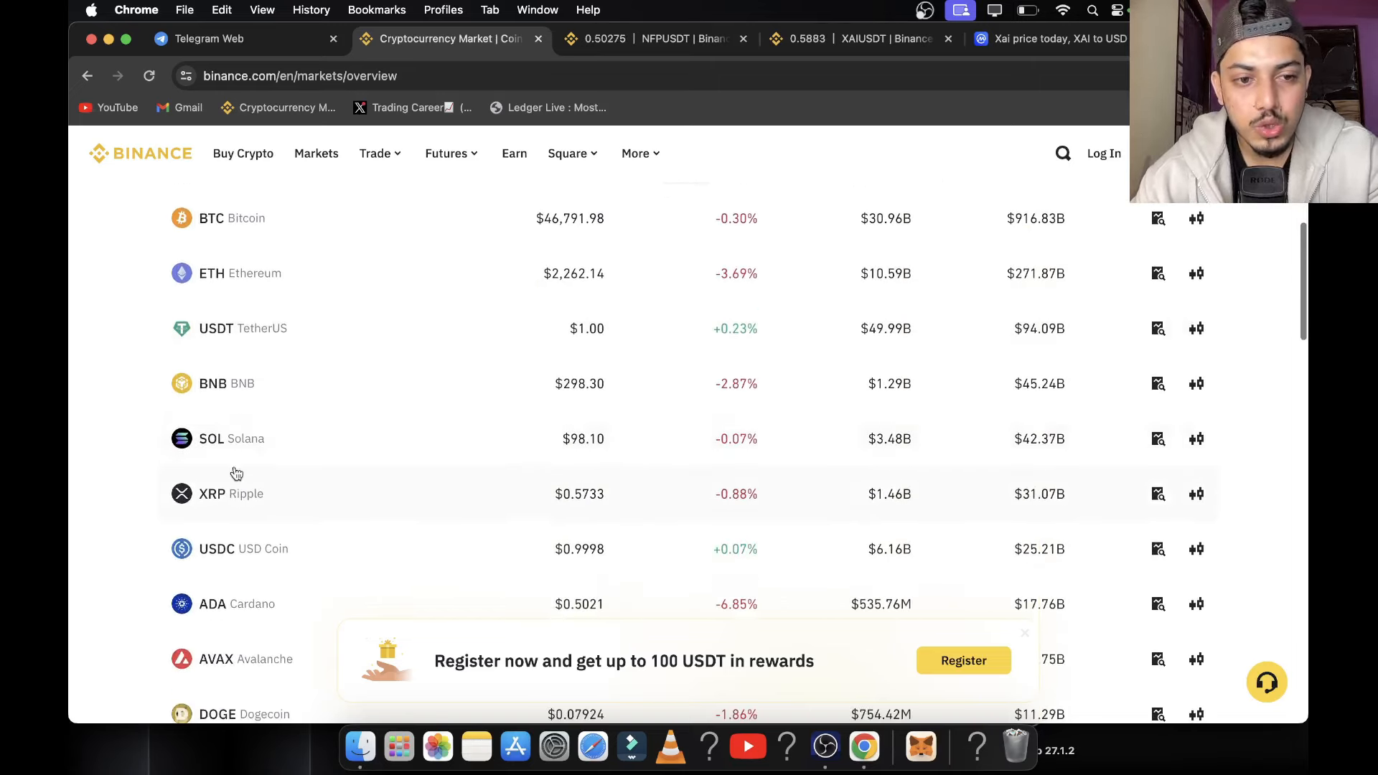
{"action": "scroll", "scroll_direction": "down", "scroll_amount": 3}
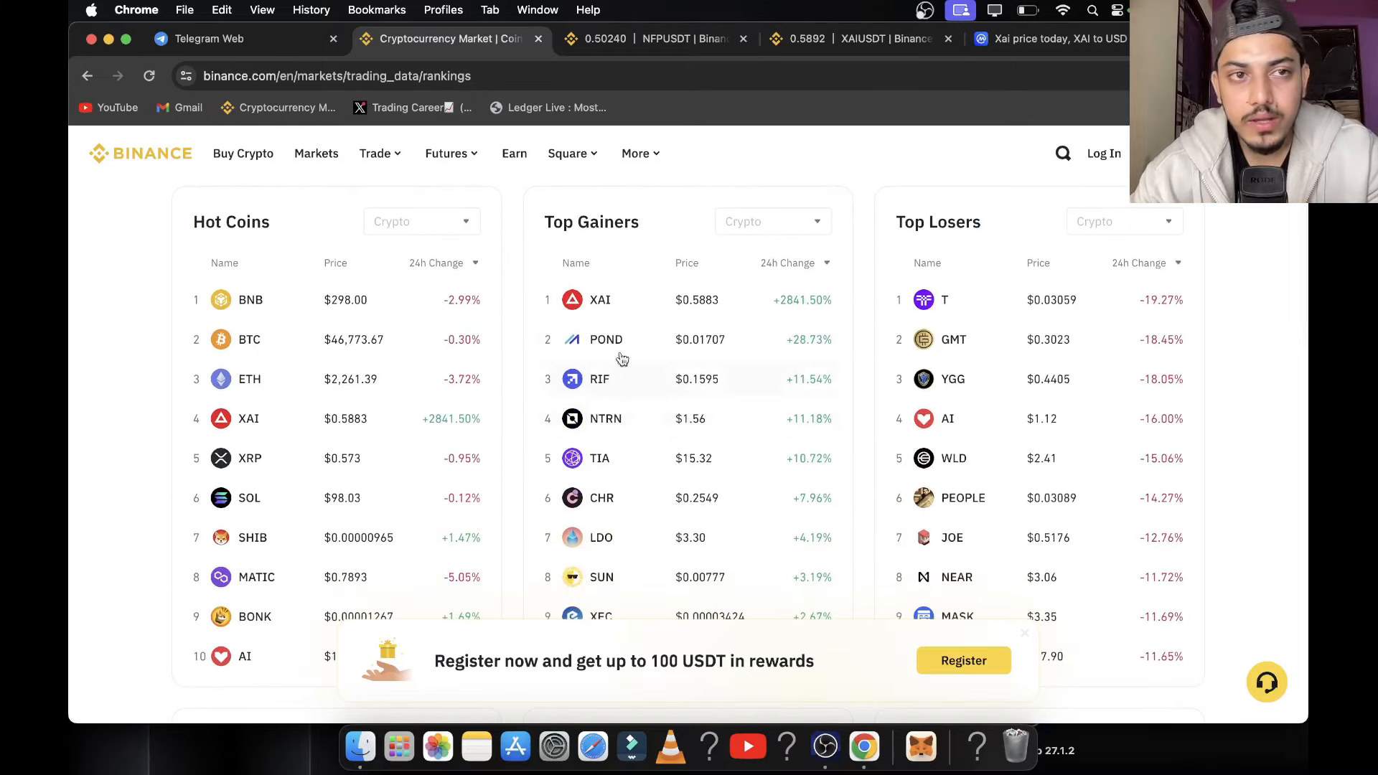
{"action": "left_click", "coordinate": [246, 38]}
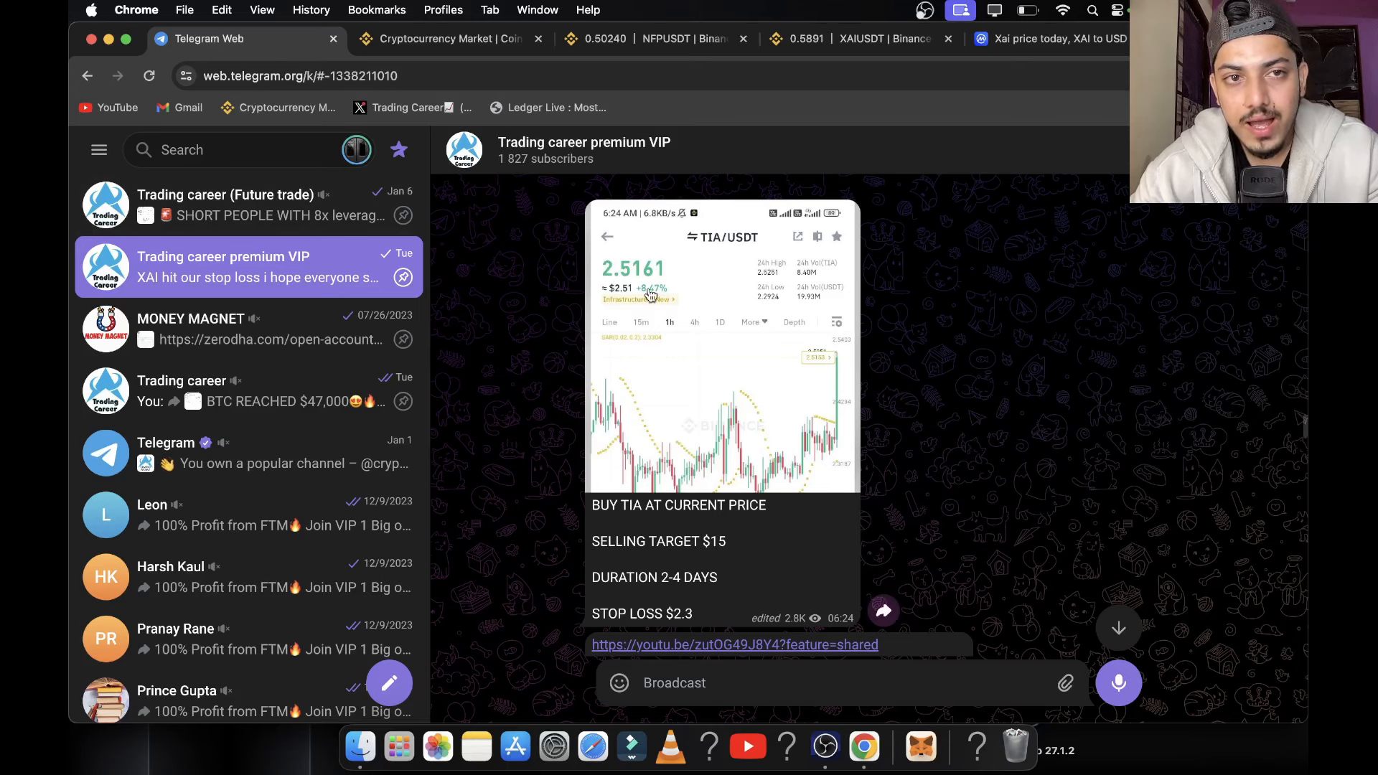
Review the TIA VIP signal (target $15, stop loss $2.3), then return to Binance's rankings
{"action": "left_click", "coordinate": [448, 38]}
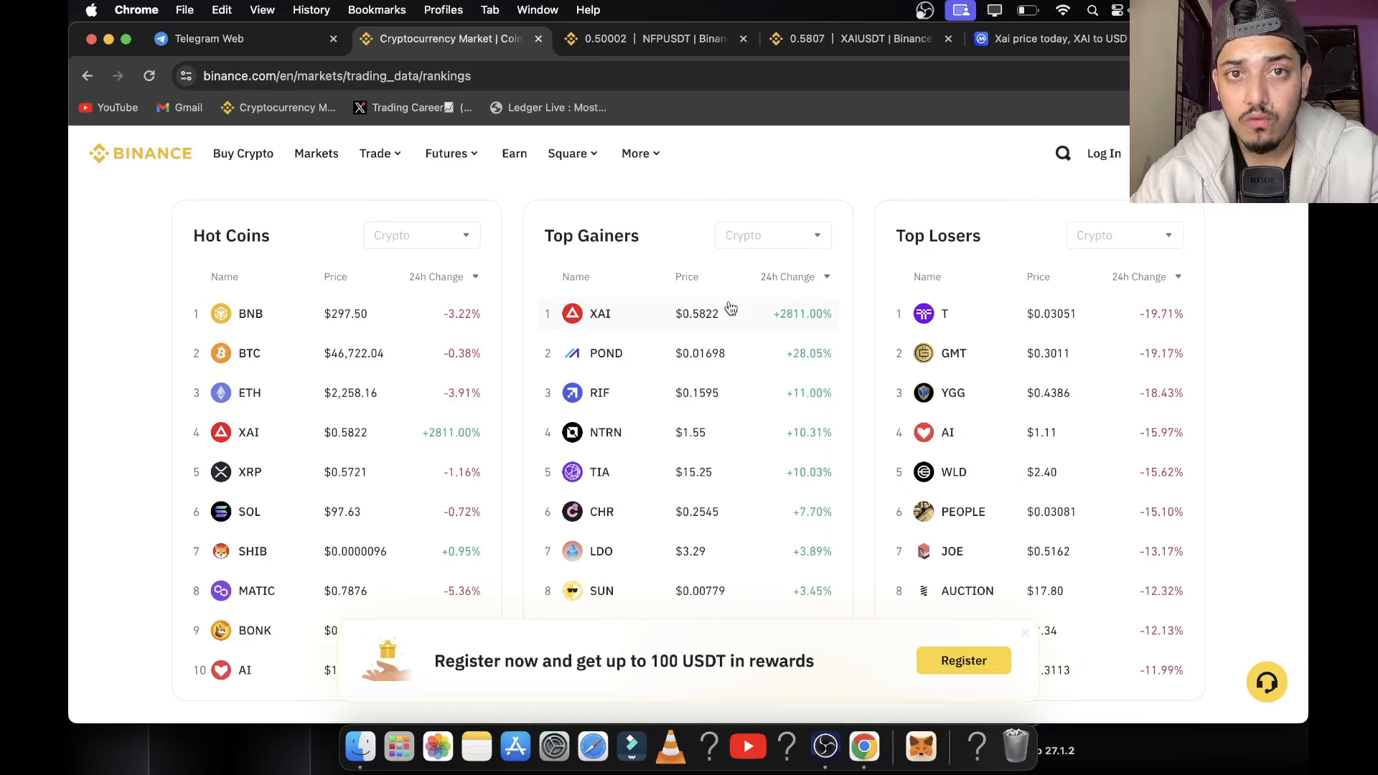
{"action": "left_click", "coordinate": [600, 313]}
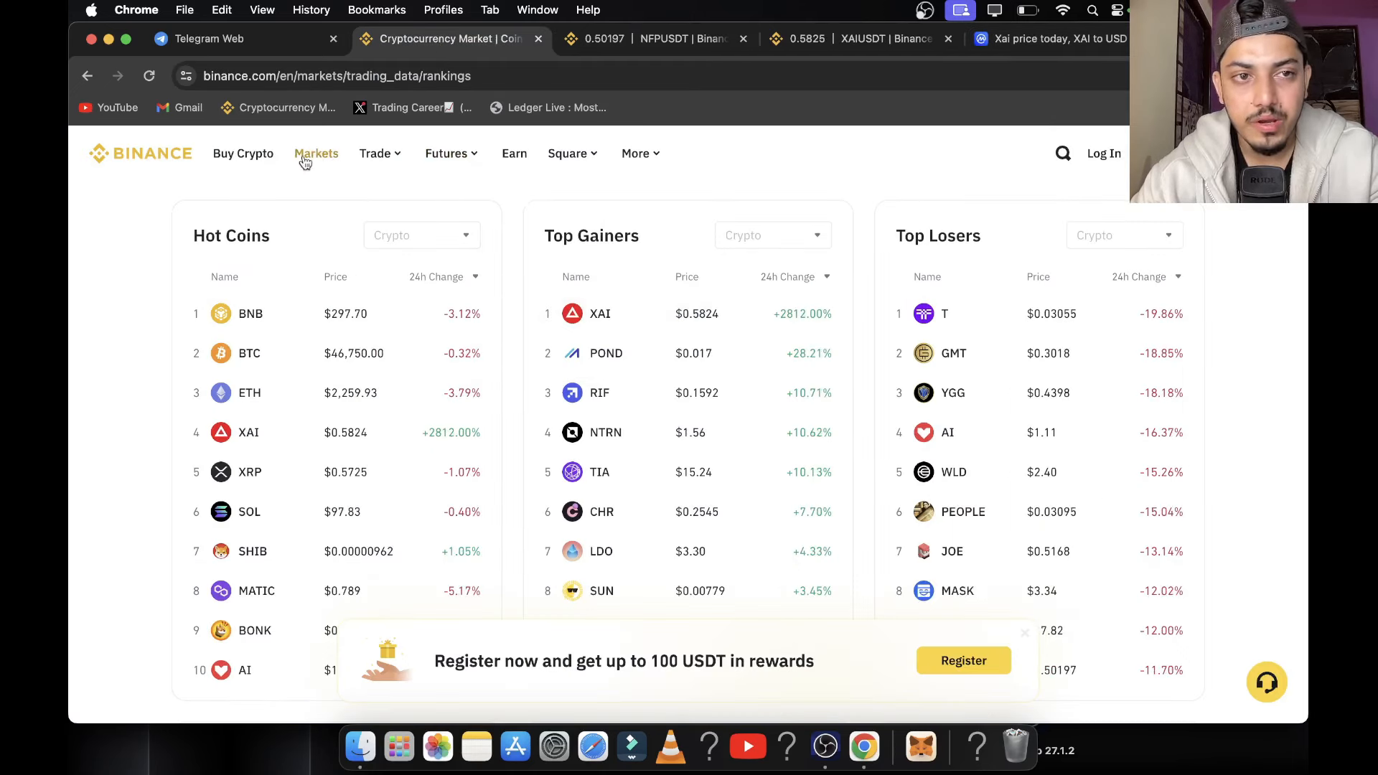
Review and close Xai's full tag list, showing $161,518,207 market cap and 2.5B max supply
{"action": "left_click", "coordinate": [316, 153]}
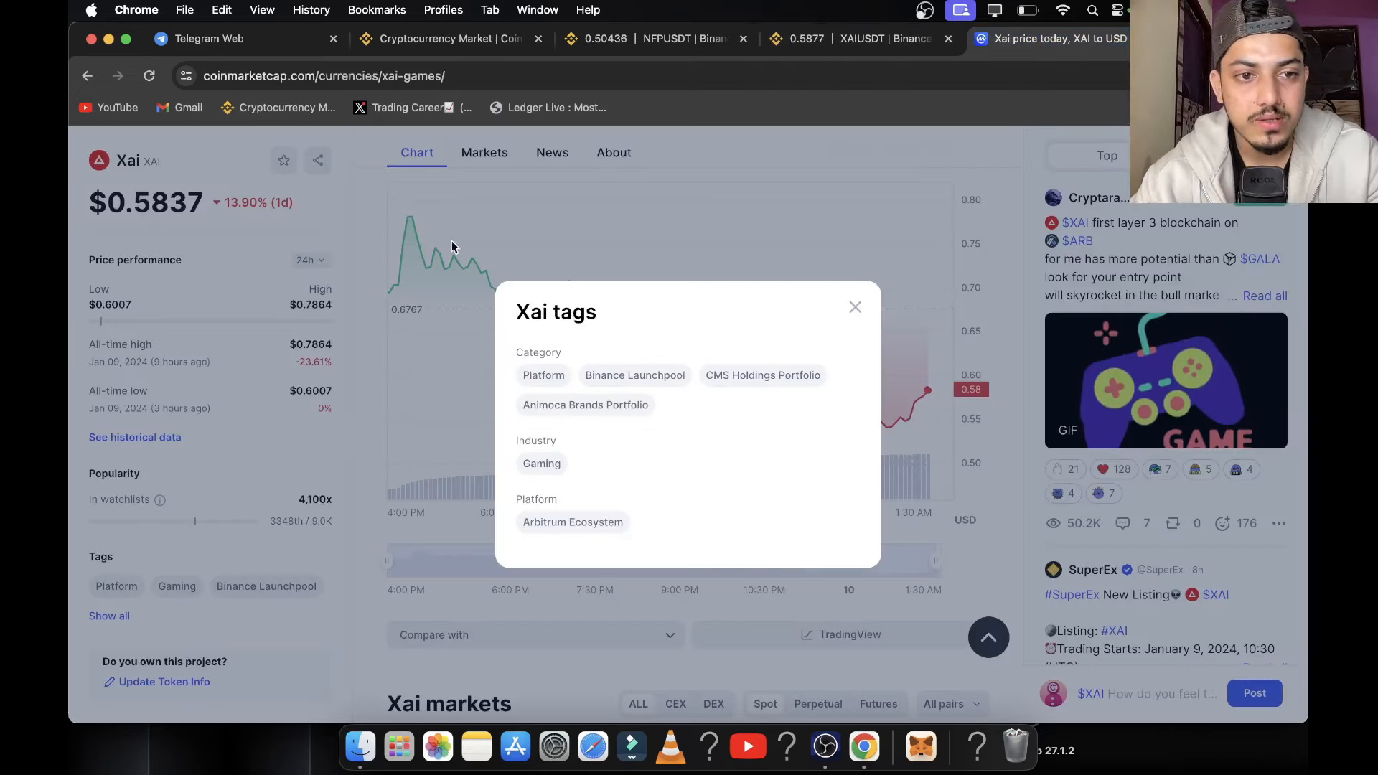
{"action": "left_click", "coordinate": [854, 307]}
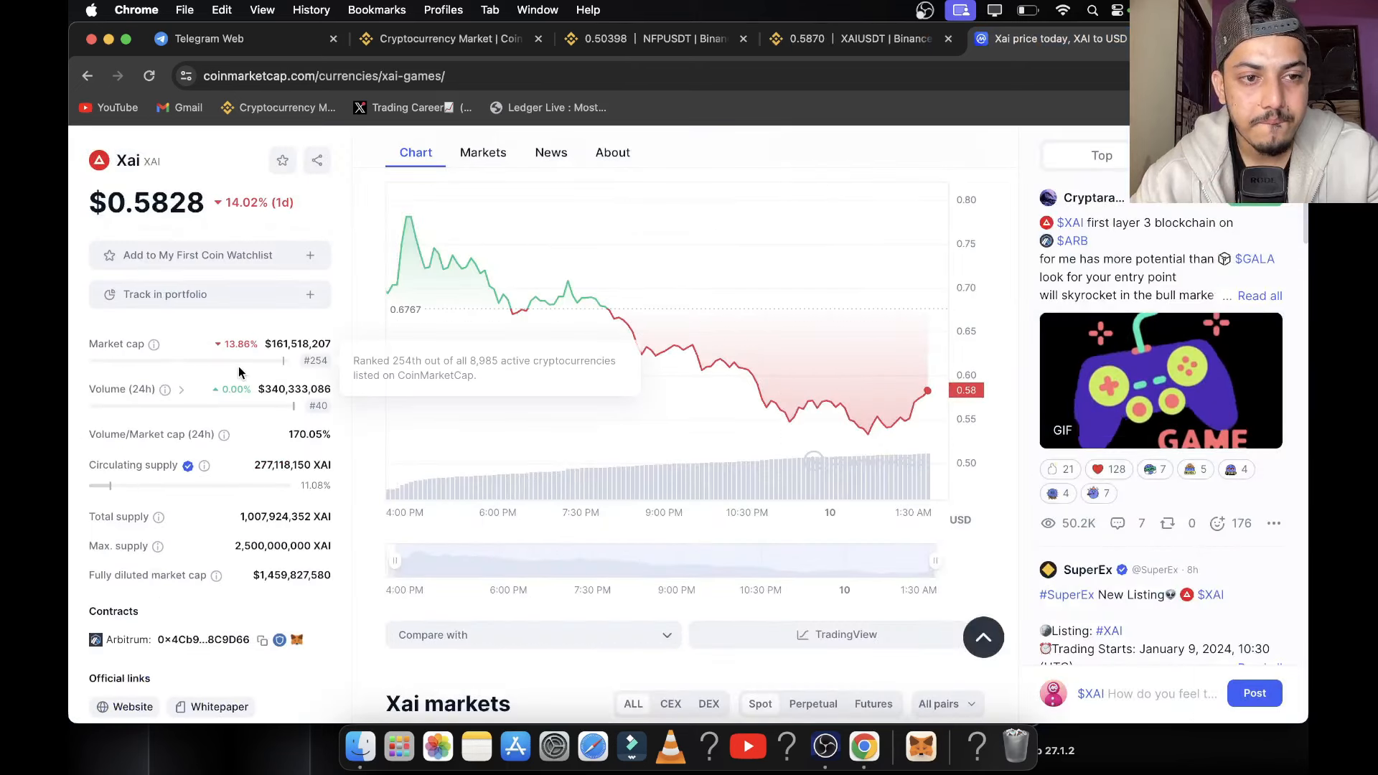